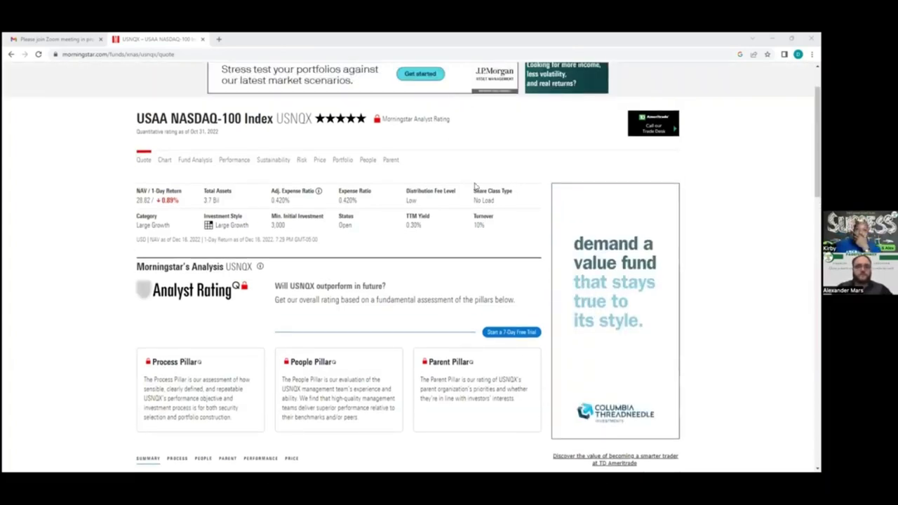
Step: Close the advertiser page, then search Google for 'no load funds' in a fresh tab
click(419, 73)
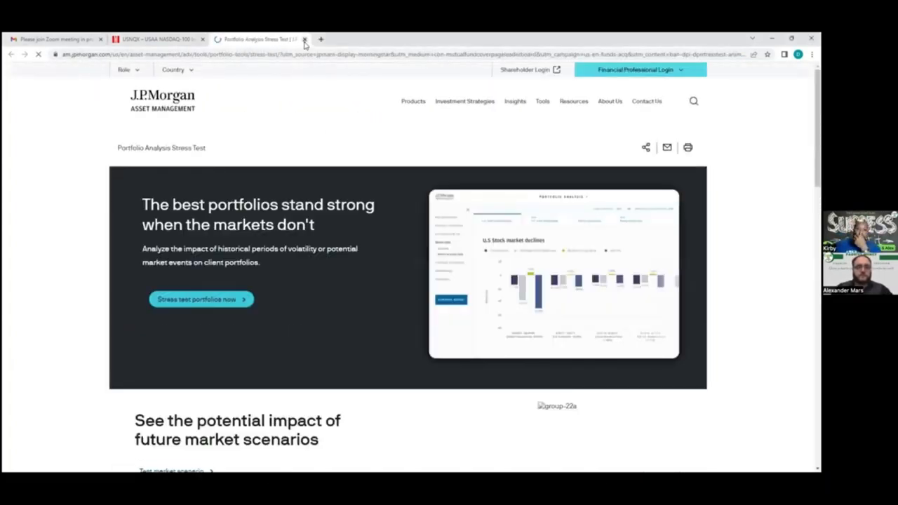
click(304, 38)
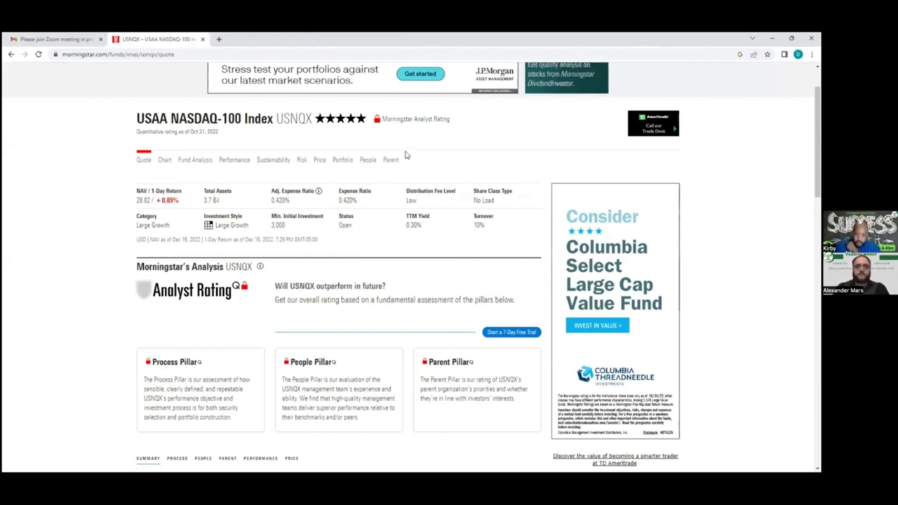
mouse_move(327, 183)
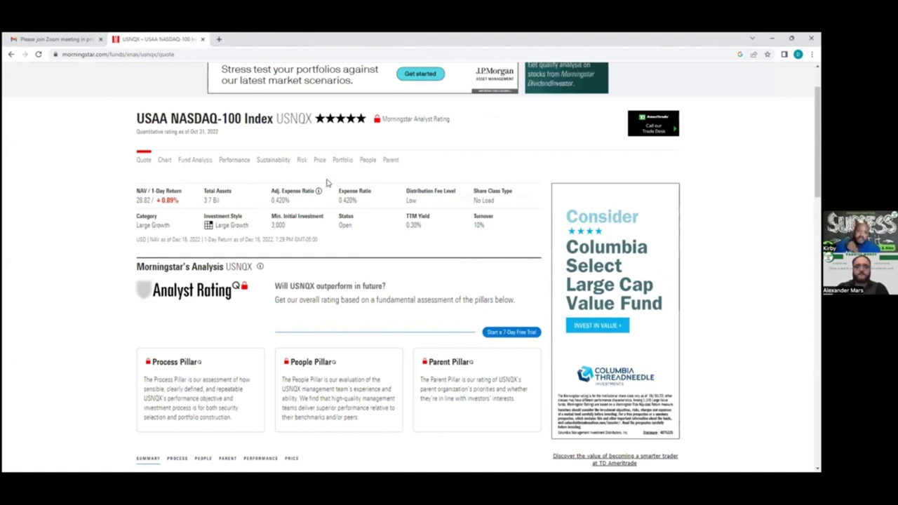
mouse_move(319, 126)
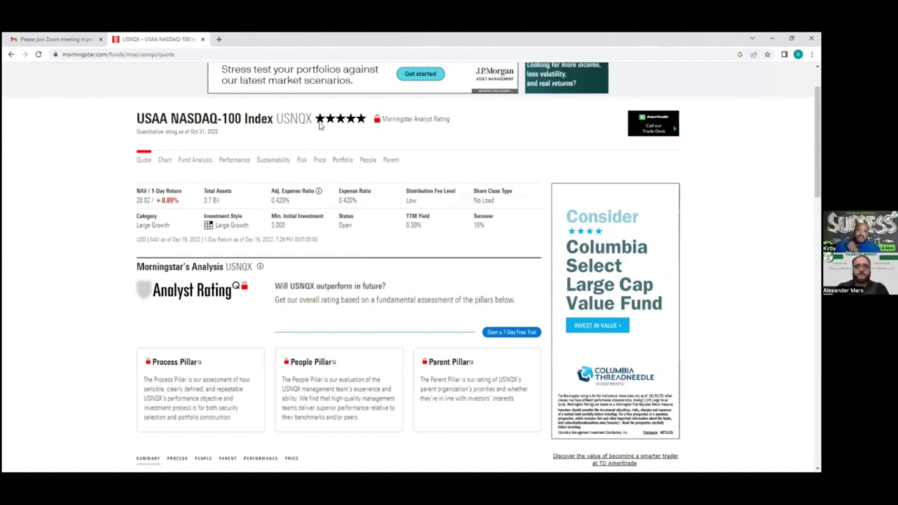
mouse_move(329, 127)
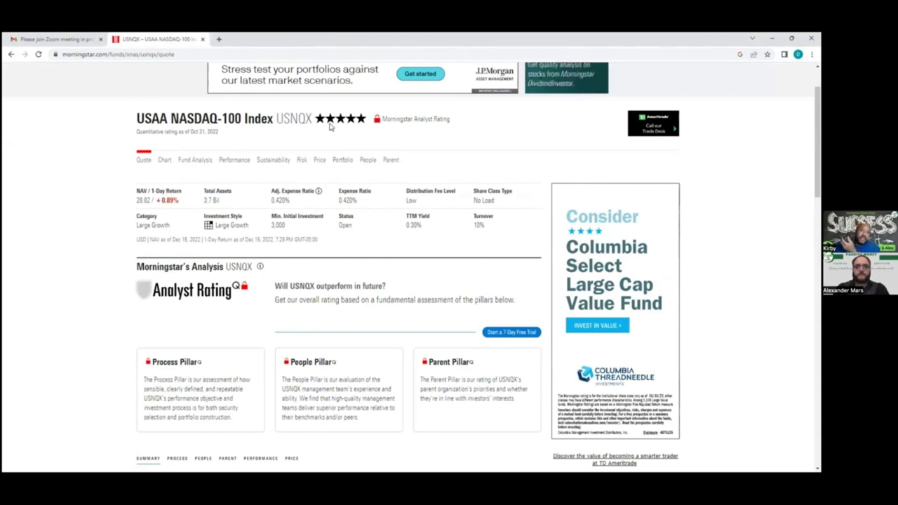
mouse_move(364, 125)
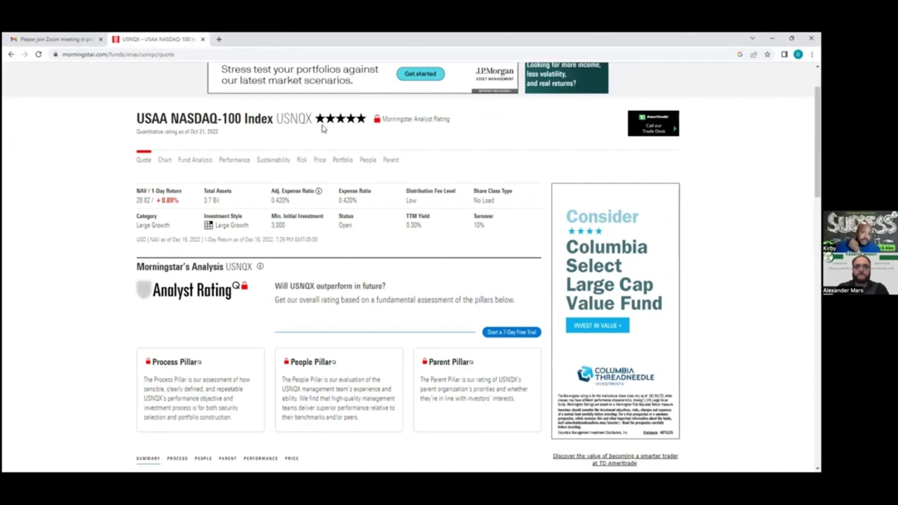
mouse_move(307, 137)
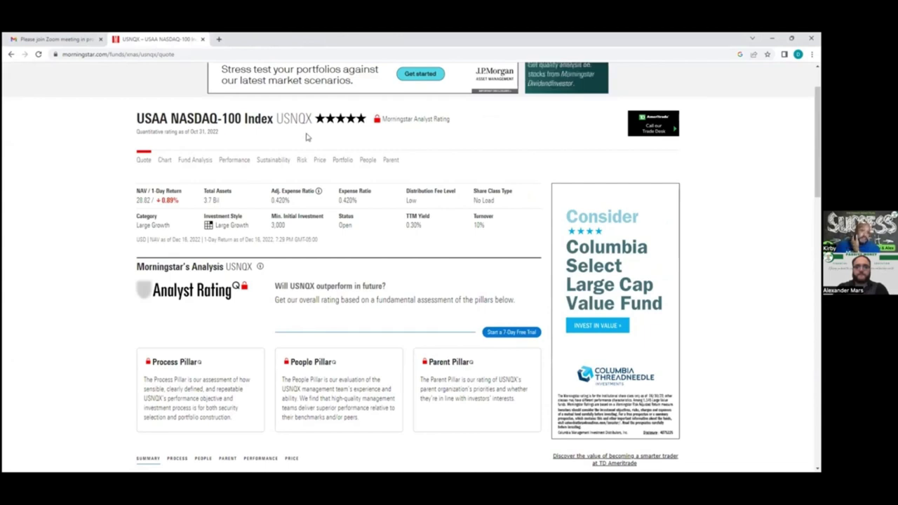
mouse_move(367, 134)
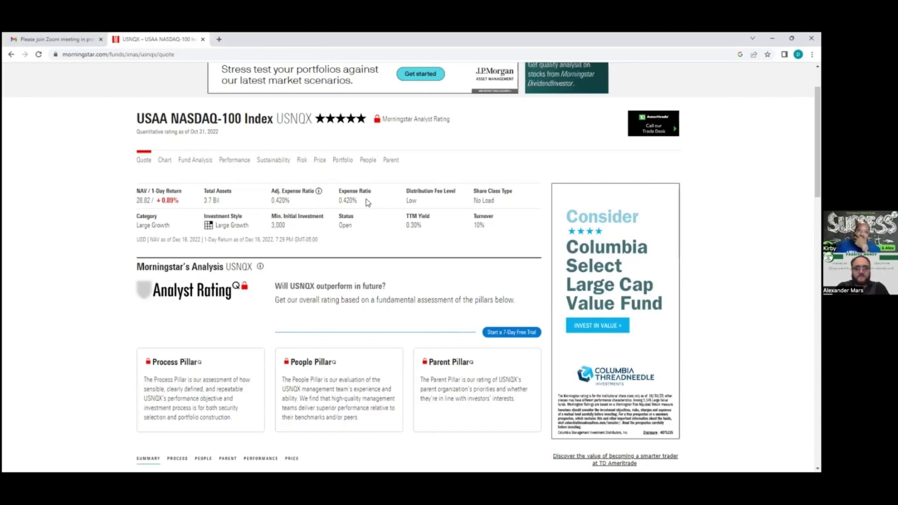
mouse_move(327, 212)
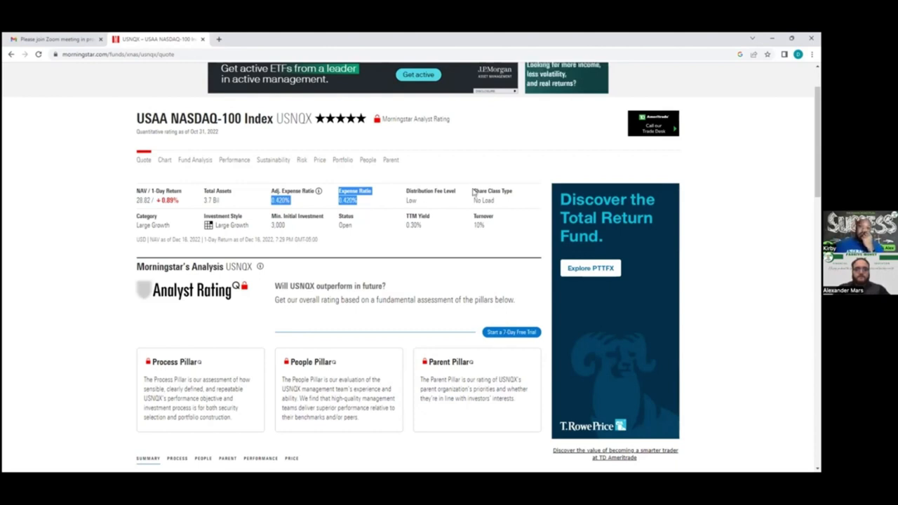
mouse_move(435, 211)
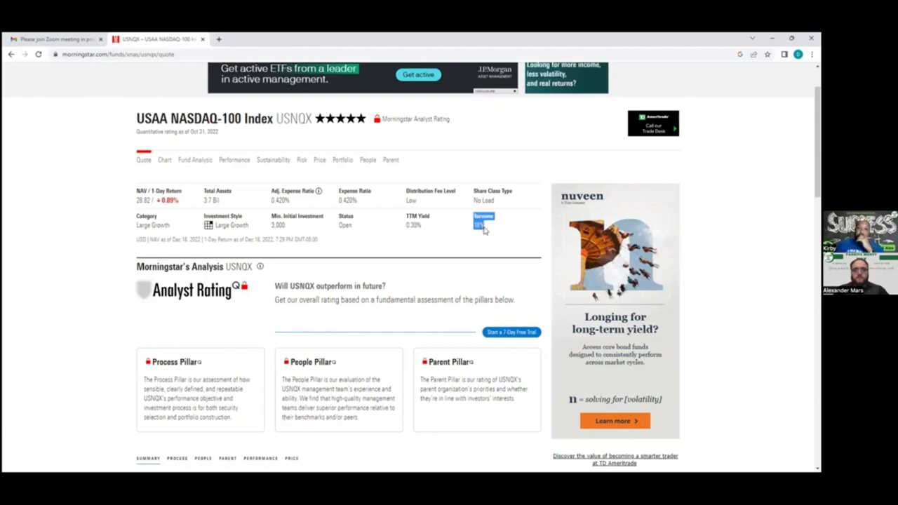
mouse_move(503, 235)
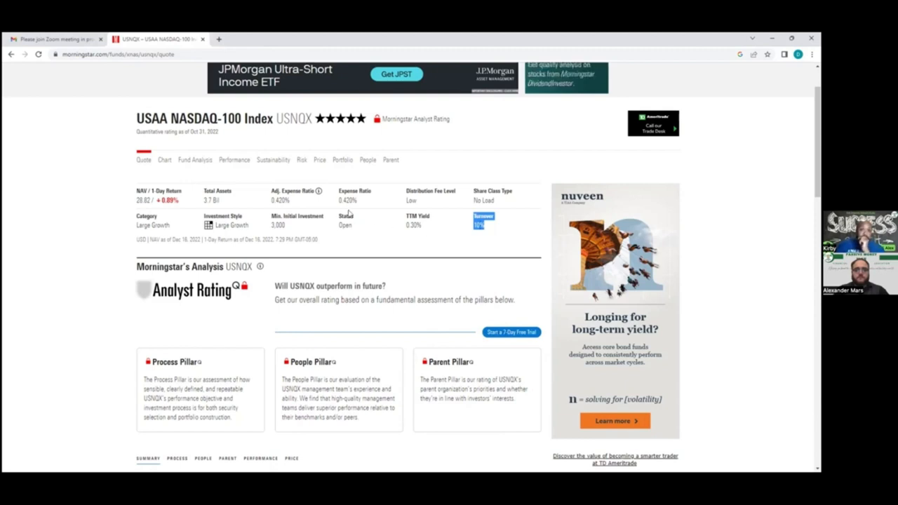
mouse_move(460, 224)
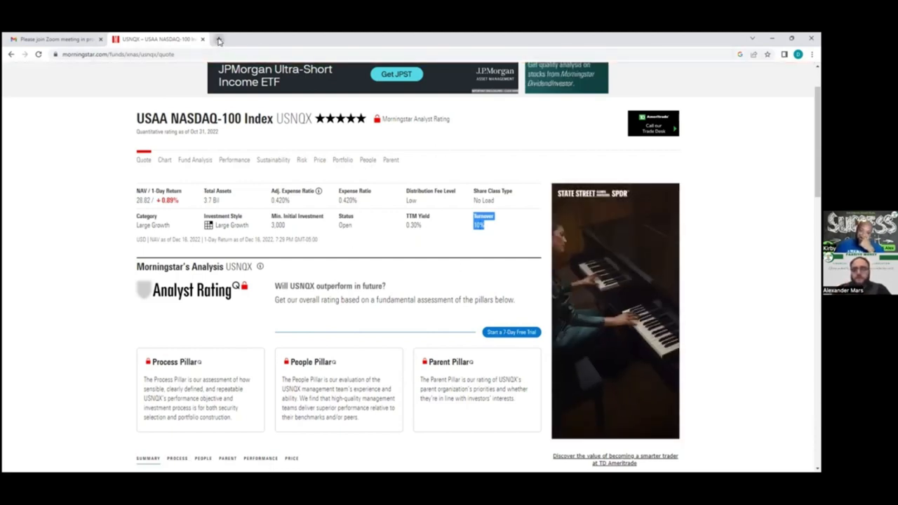
click(219, 38)
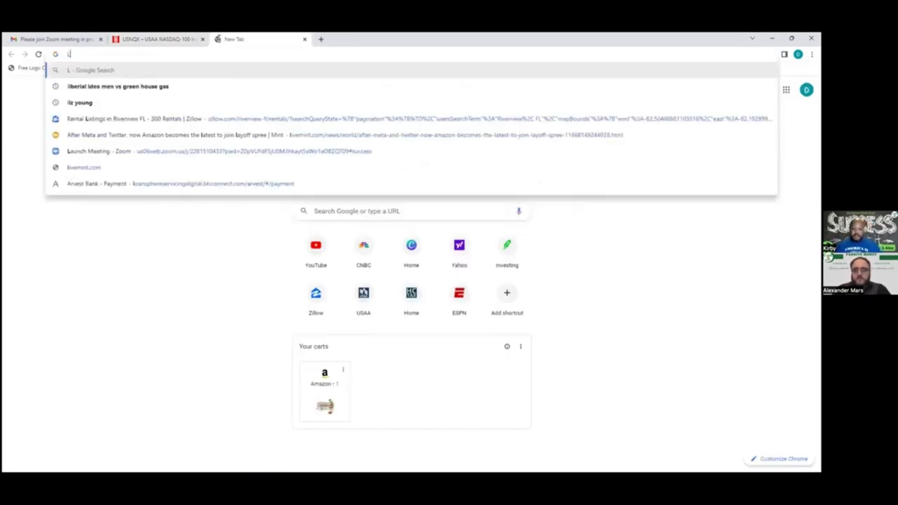
text(oan funds)
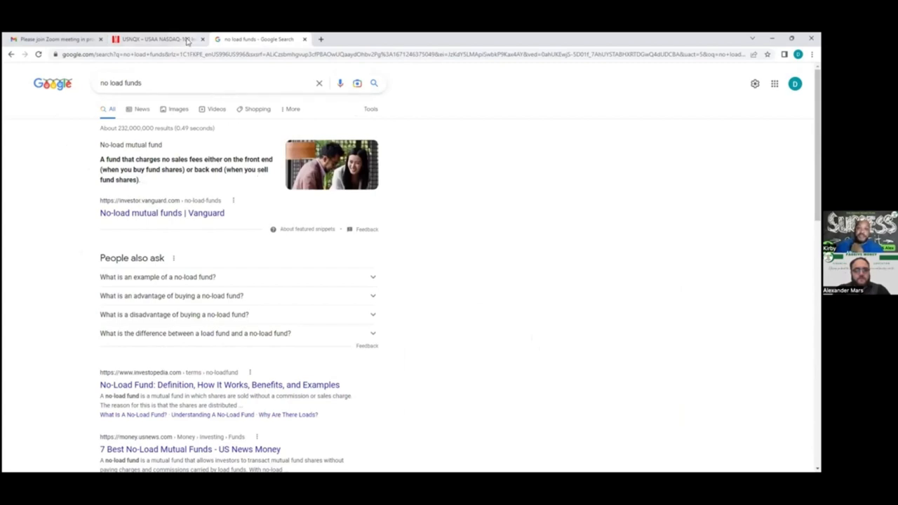
Step: Switch back to the USNQX Morningstar tab showing the fund's Quote page
click(154, 39)
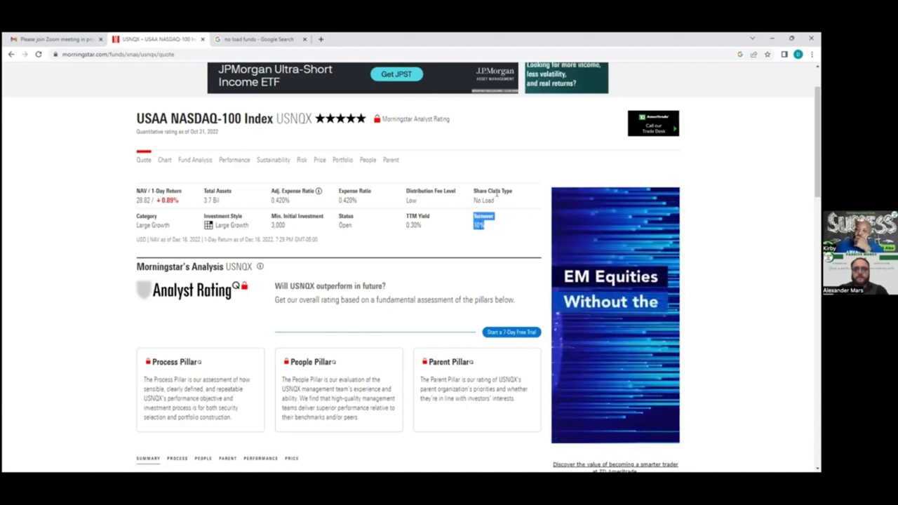
mouse_move(508, 228)
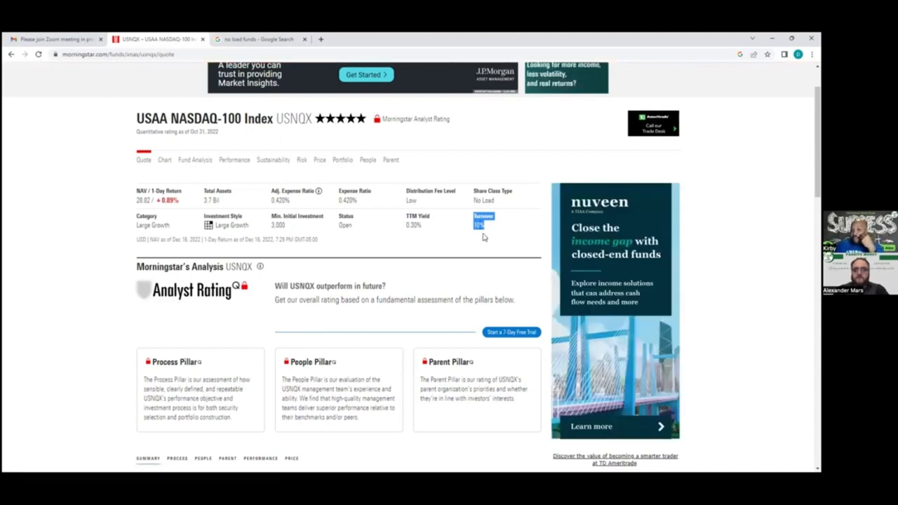
mouse_move(494, 217)
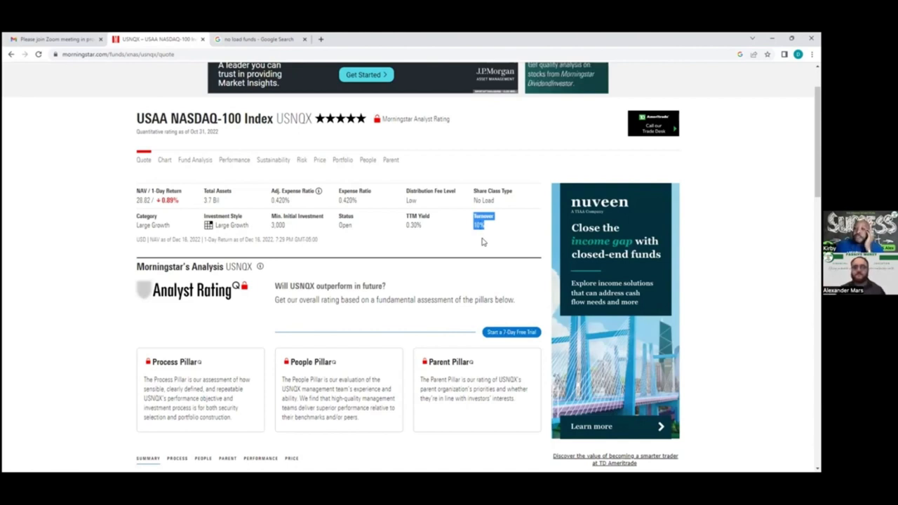
mouse_move(498, 219)
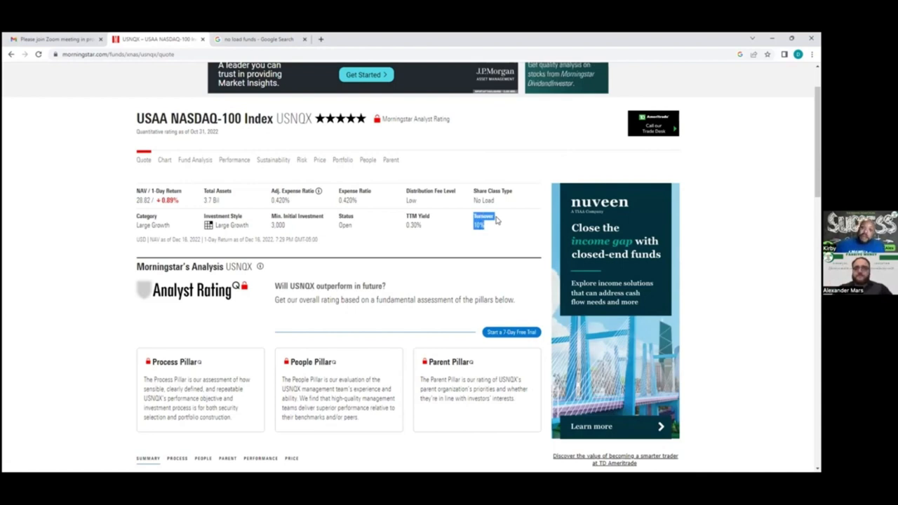
mouse_move(365, 214)
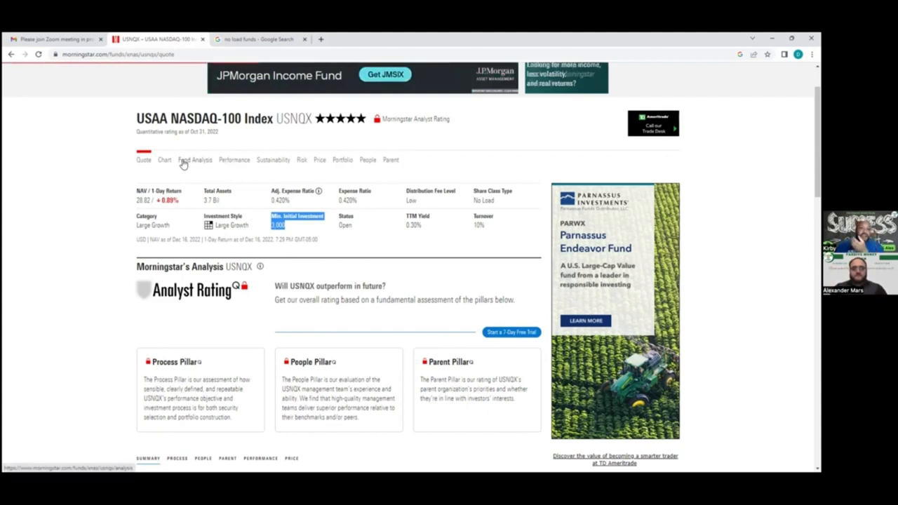
Step: Open the Fund Analysis page for USNQX to see the Analyst Rating pillars
click(194, 159)
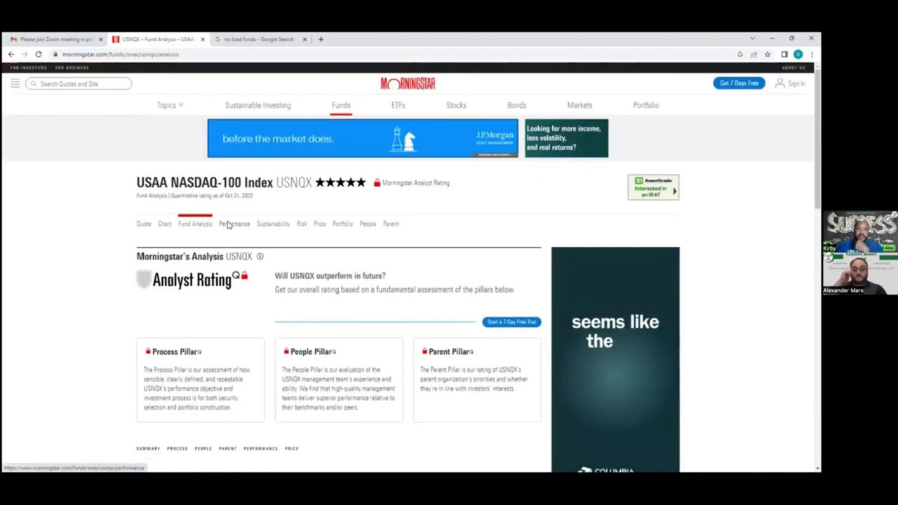
click(234, 224)
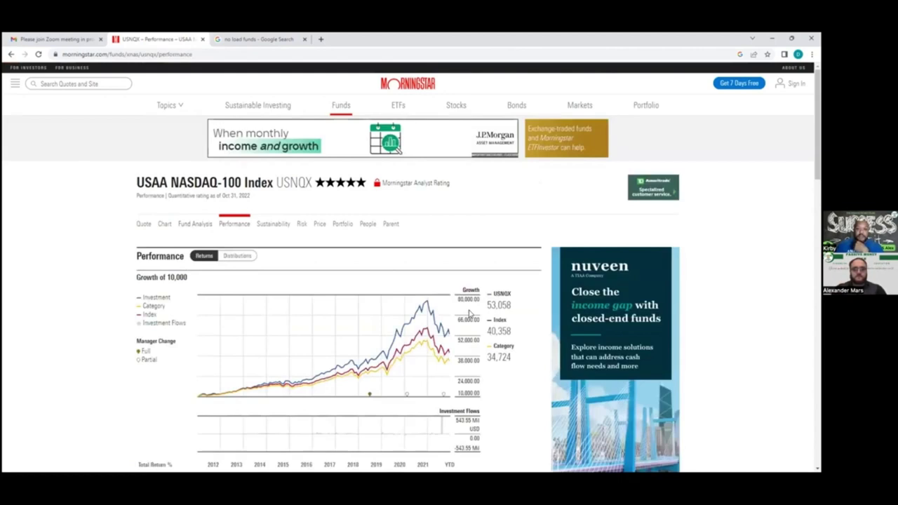
scroll(down, 3)
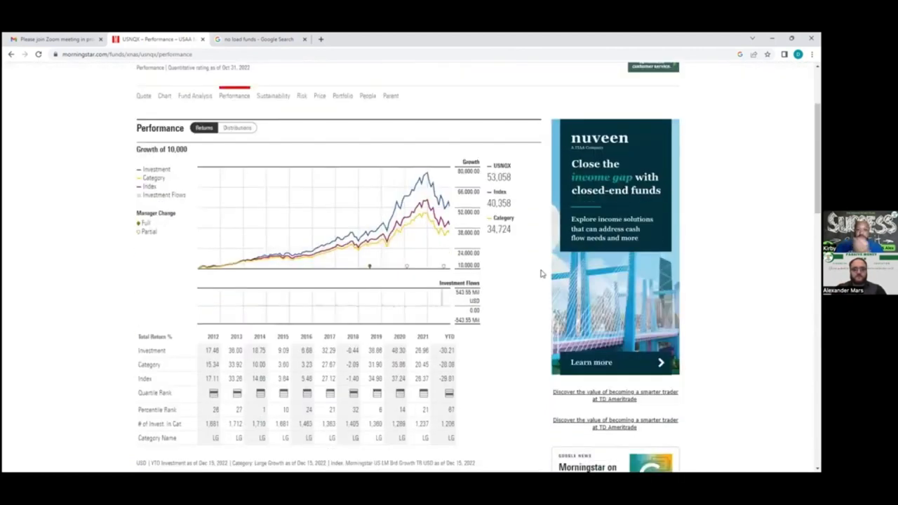
scroll(down, 3)
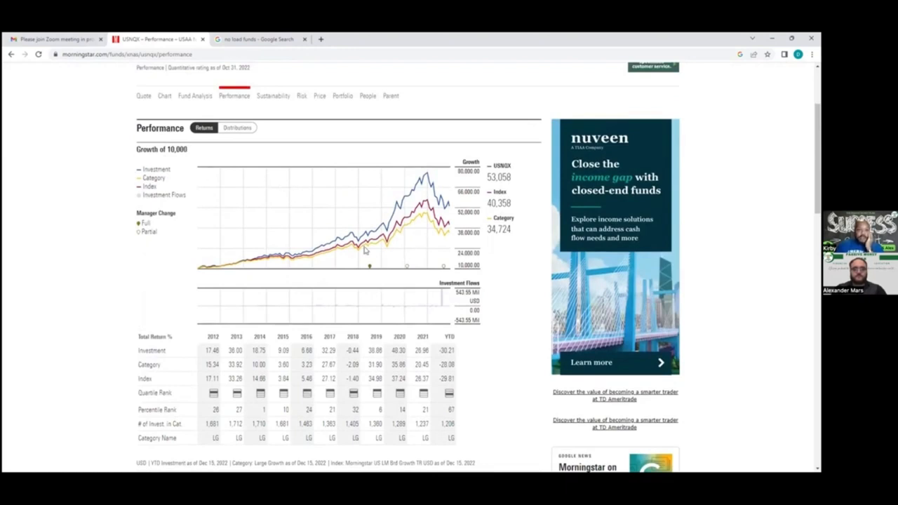
mouse_move(512, 188)
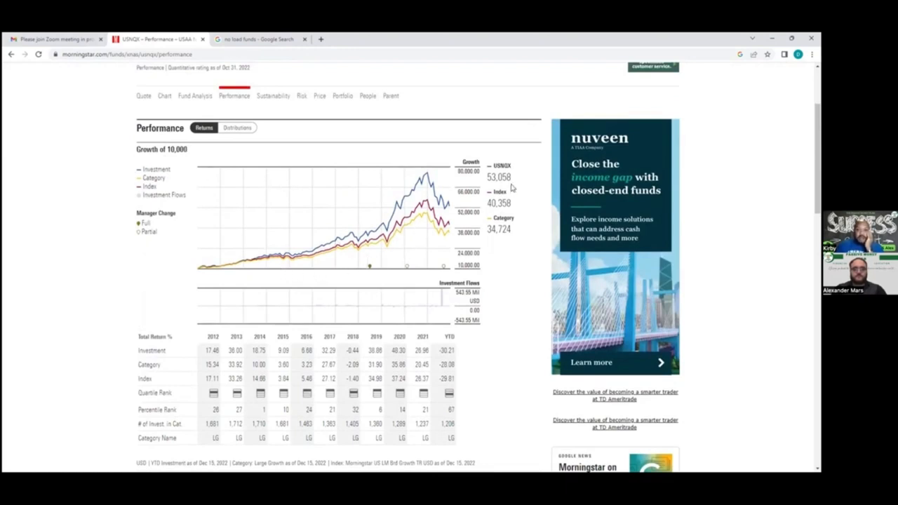
mouse_move(486, 206)
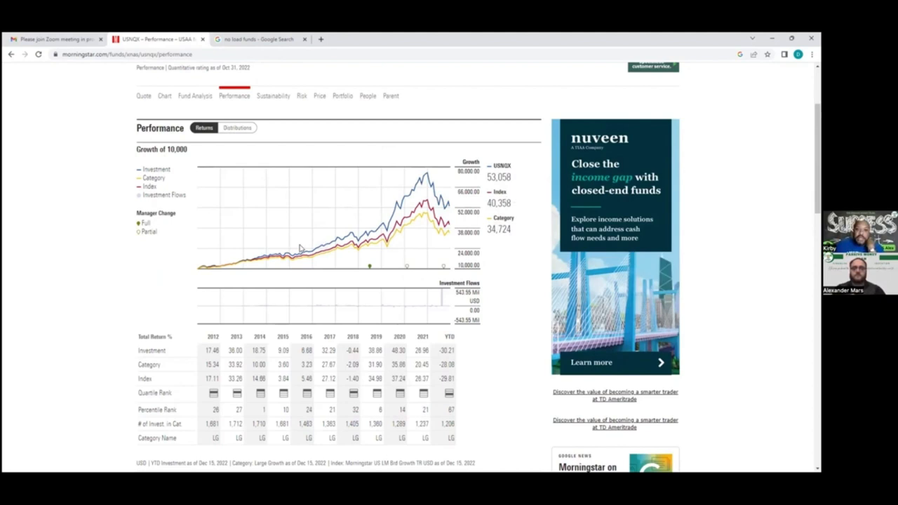
mouse_move(388, 202)
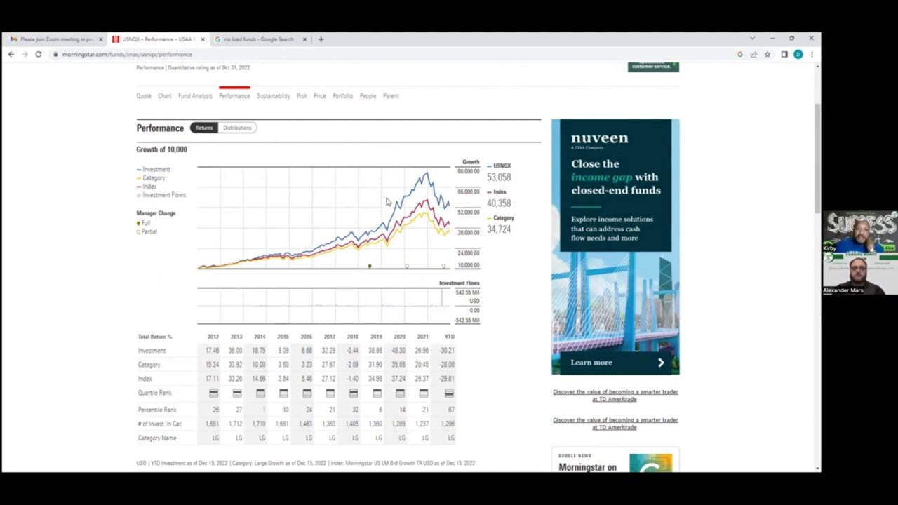
mouse_move(206, 277)
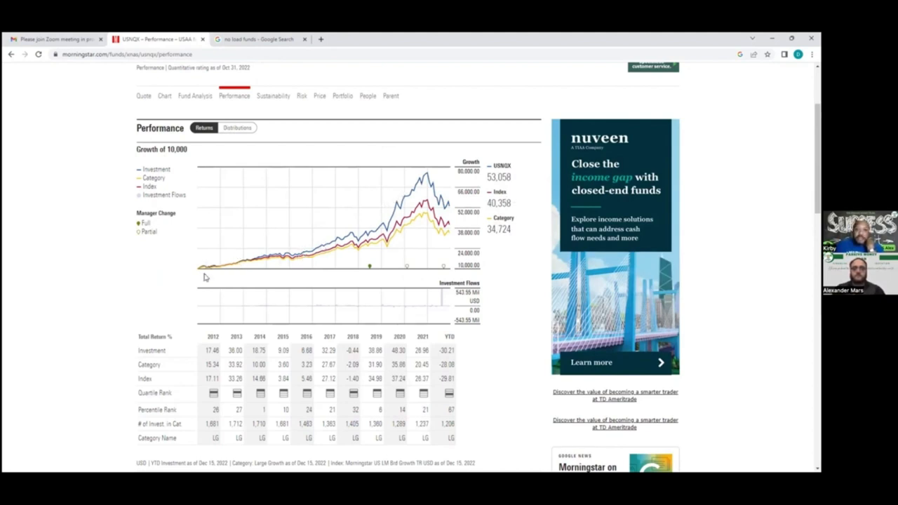
mouse_move(213, 341)
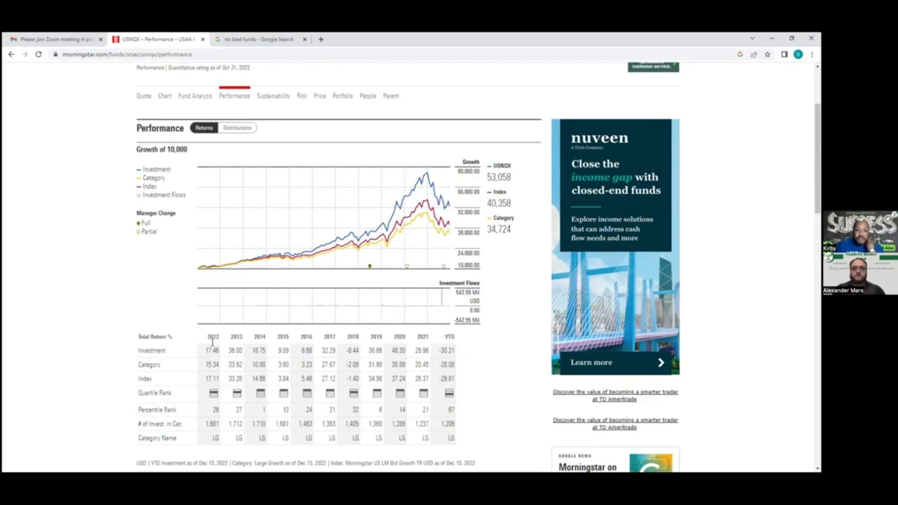
mouse_move(217, 325)
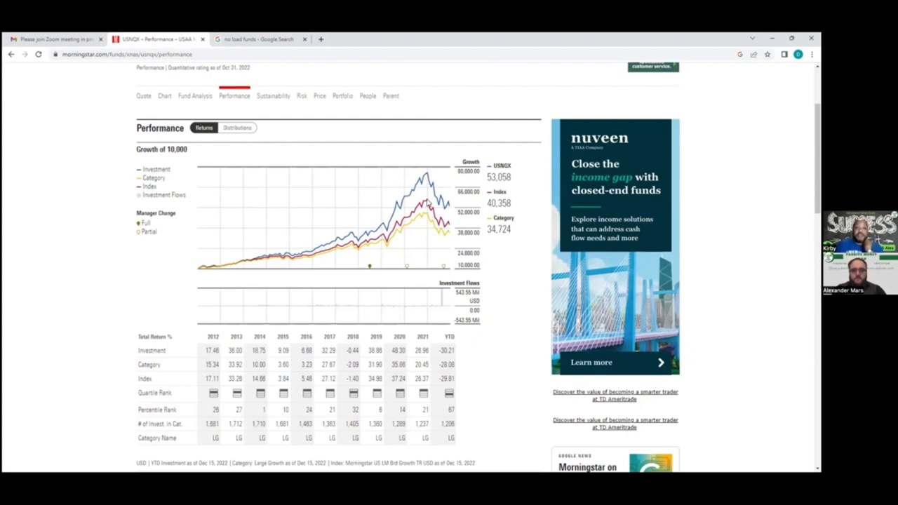
mouse_move(417, 337)
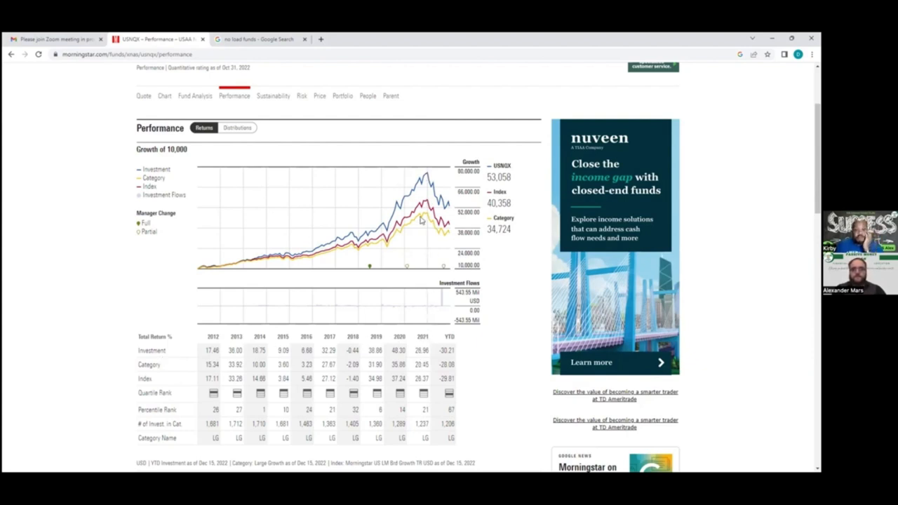
scroll(down, 3)
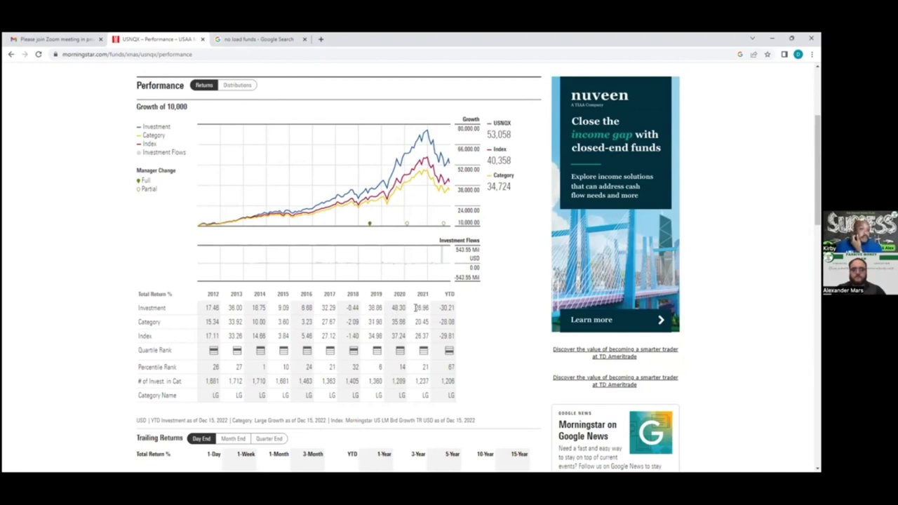
scroll(down, 3)
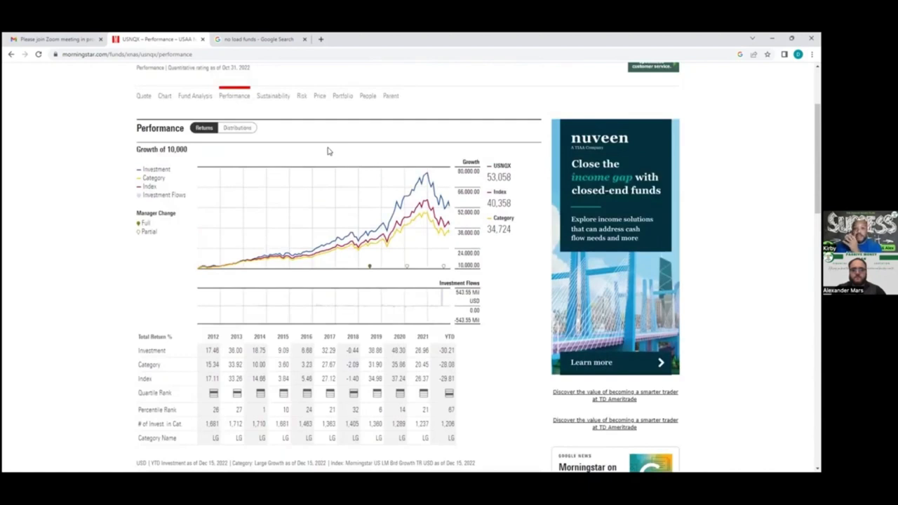
mouse_move(426, 180)
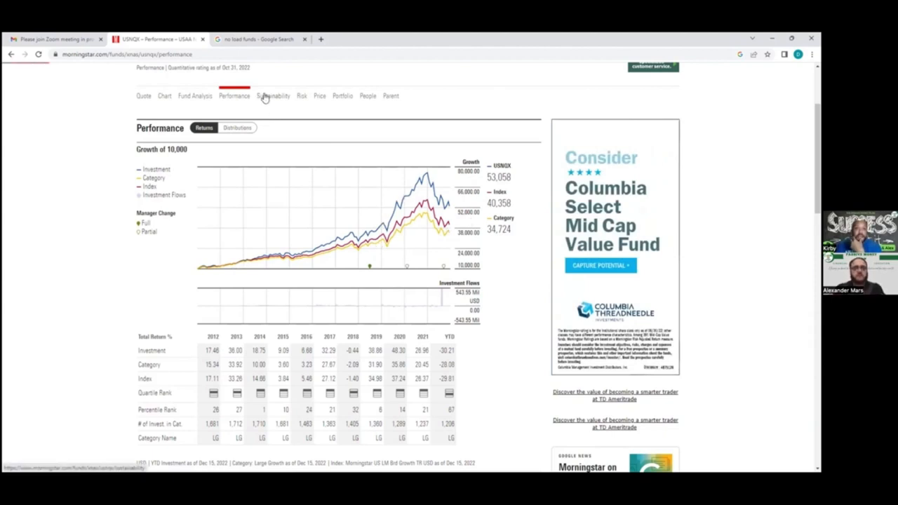
click(273, 96)
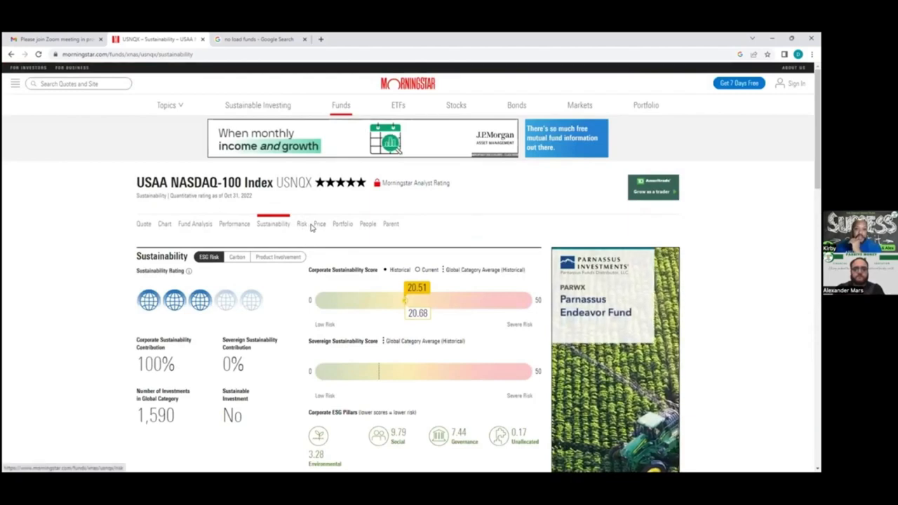
mouse_move(294, 227)
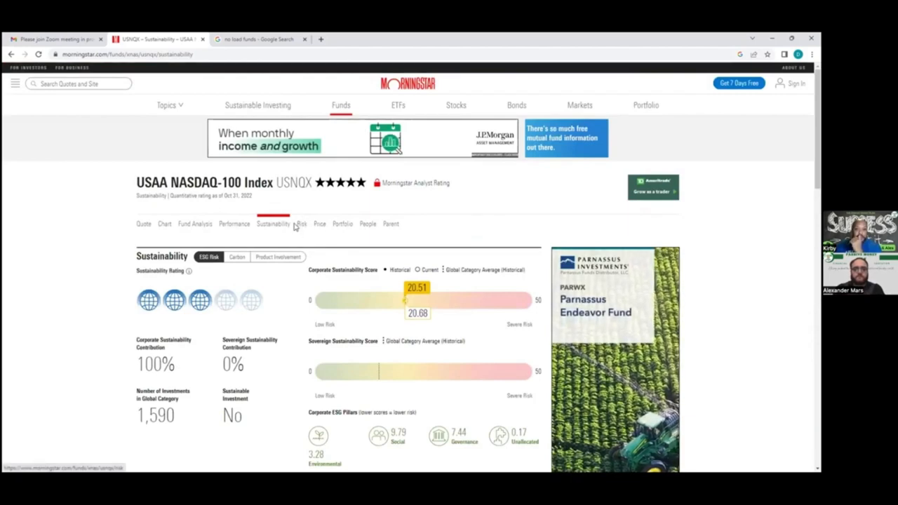
Step: Review the USNQX Risk page's volatility measures, then go to the Portfolio page
scroll(down, 3)
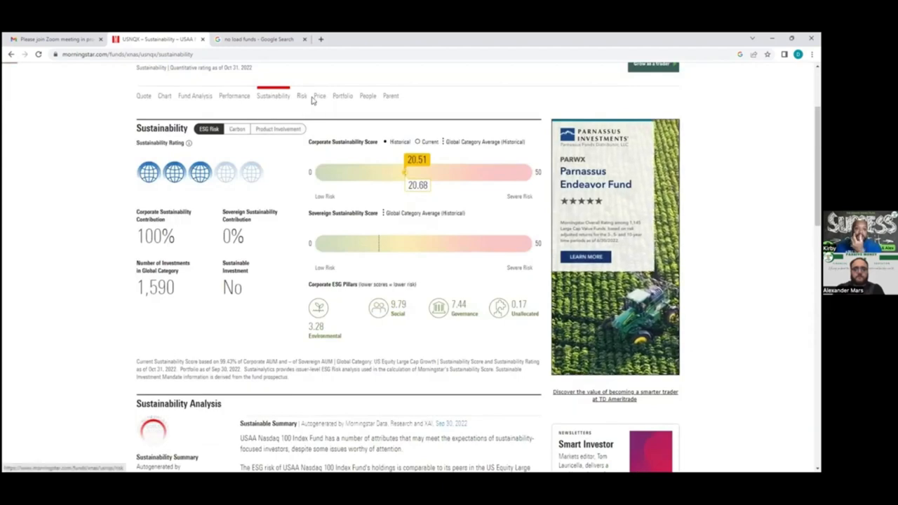
click(302, 96)
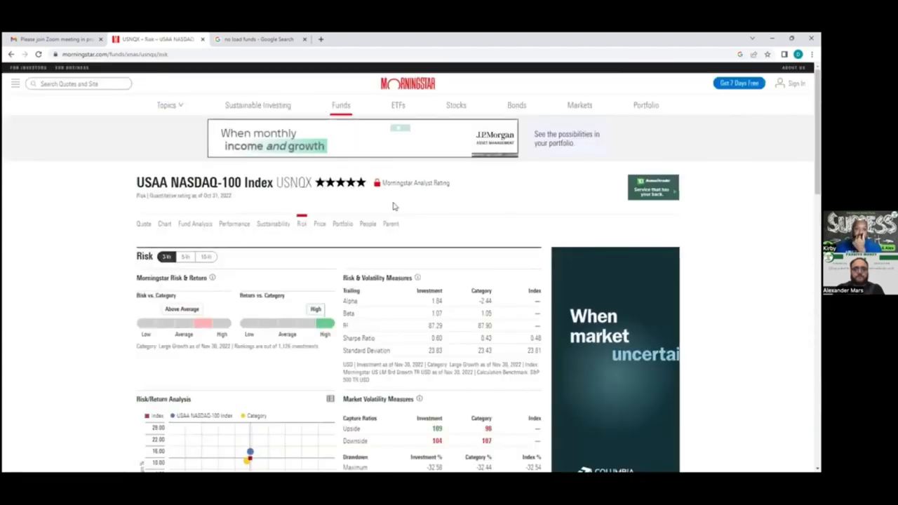
scroll(down, 3)
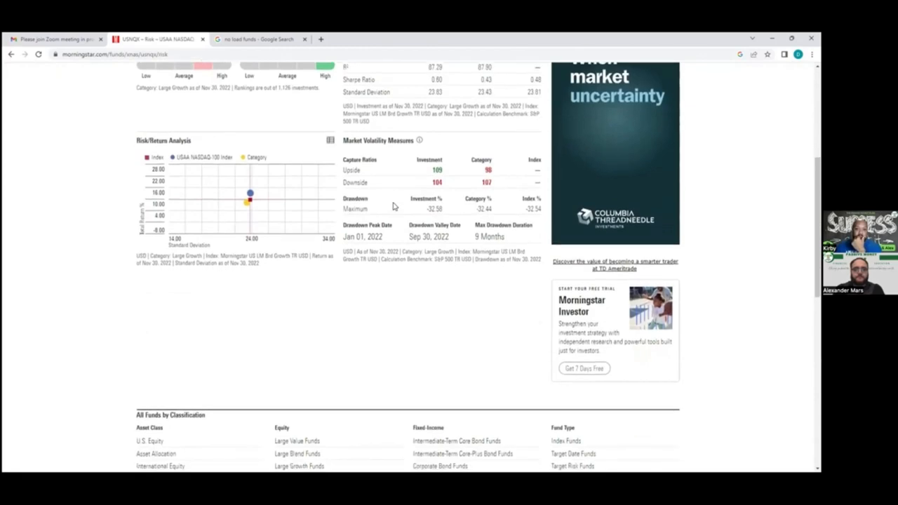
scroll(down, 3)
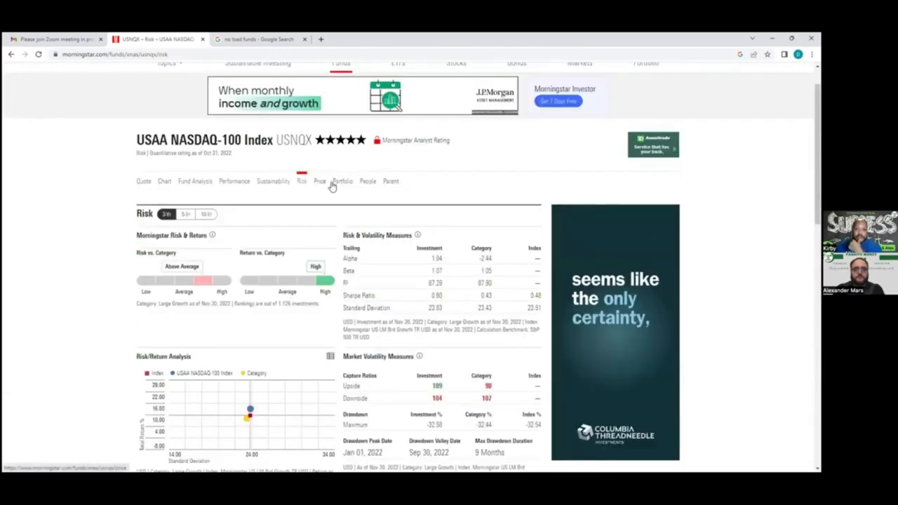
click(342, 181)
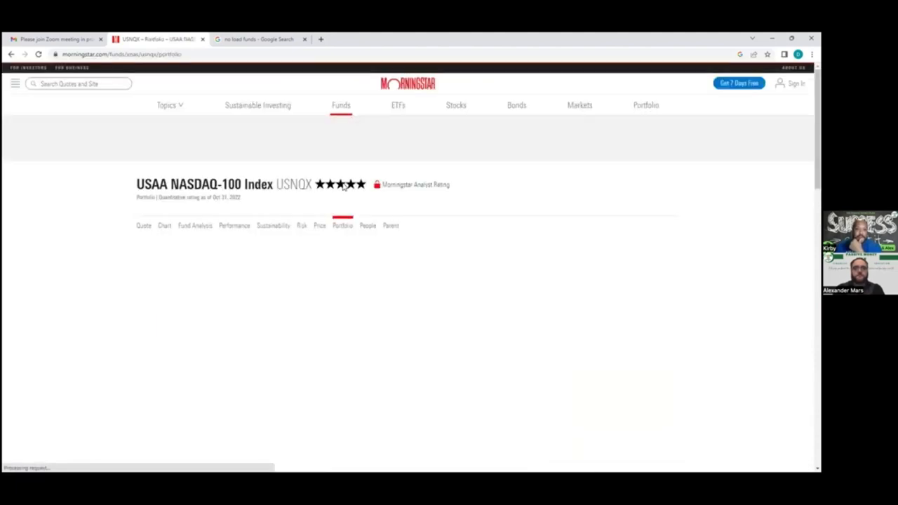
scroll(down, 3)
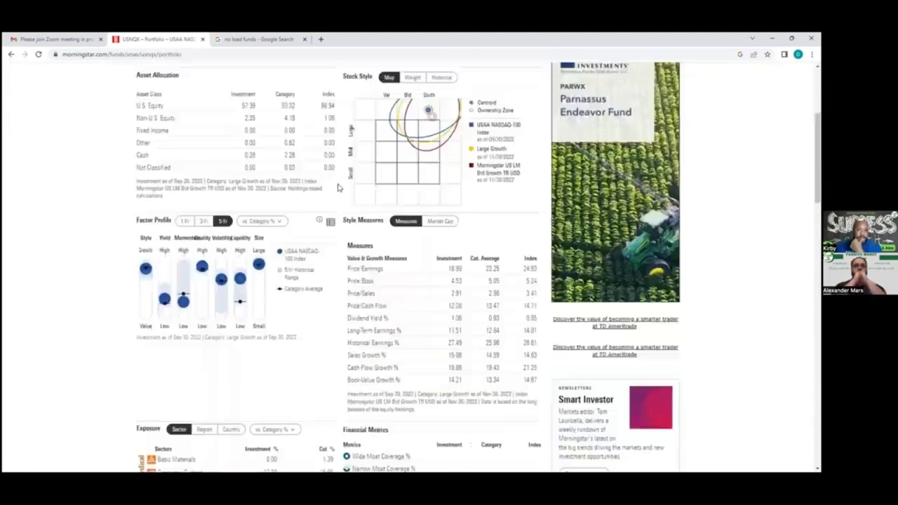
scroll(down, 3)
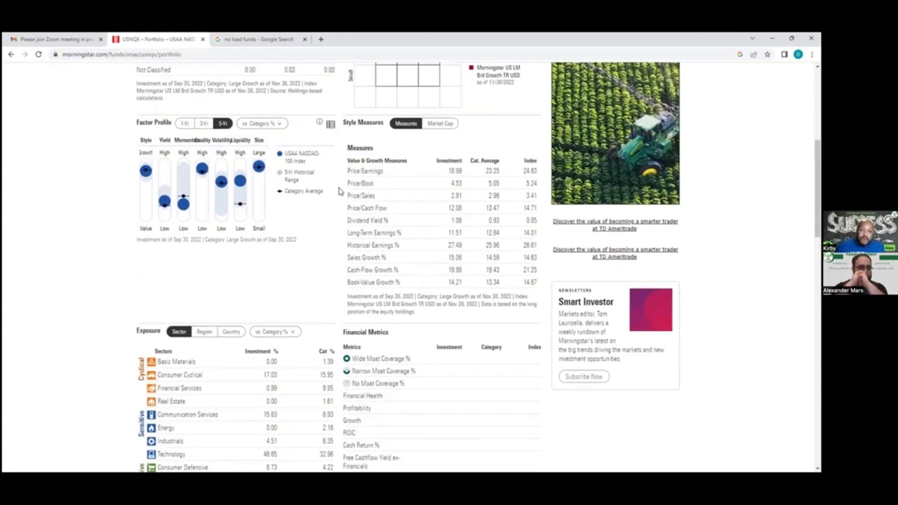
scroll(up, 3)
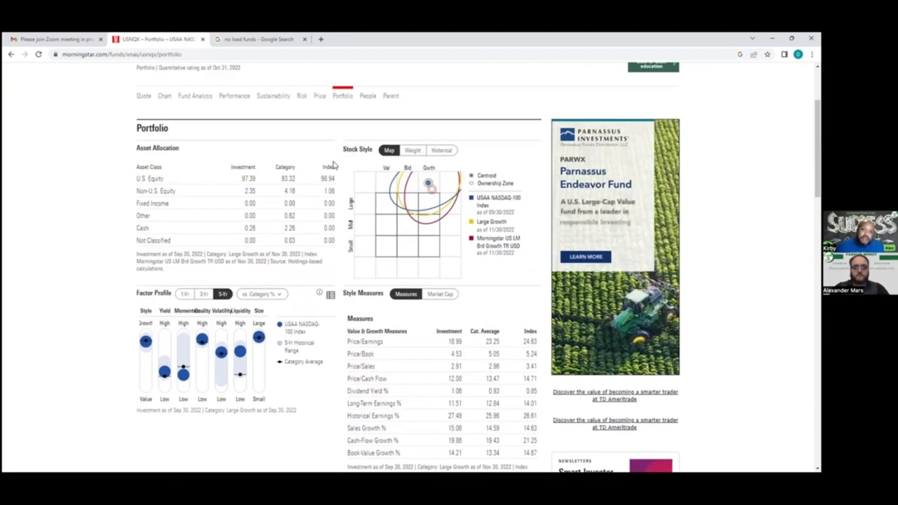
mouse_move(351, 133)
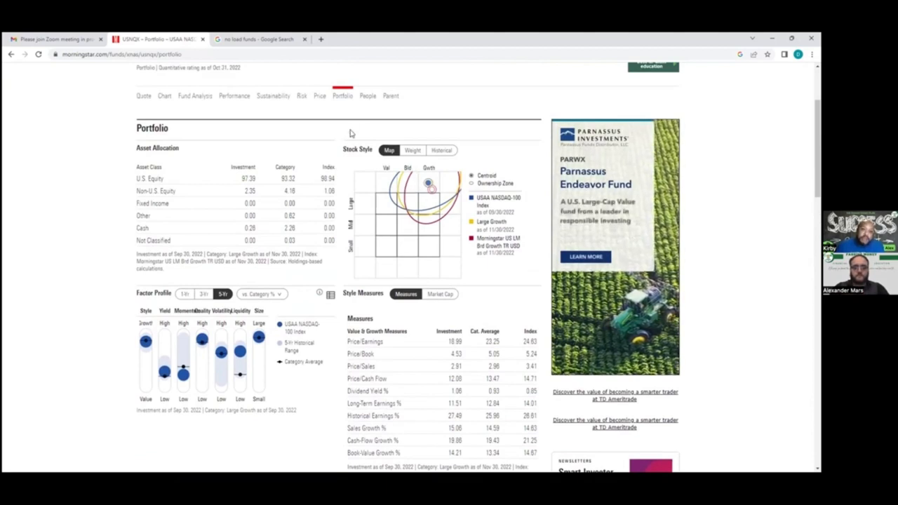
mouse_move(291, 113)
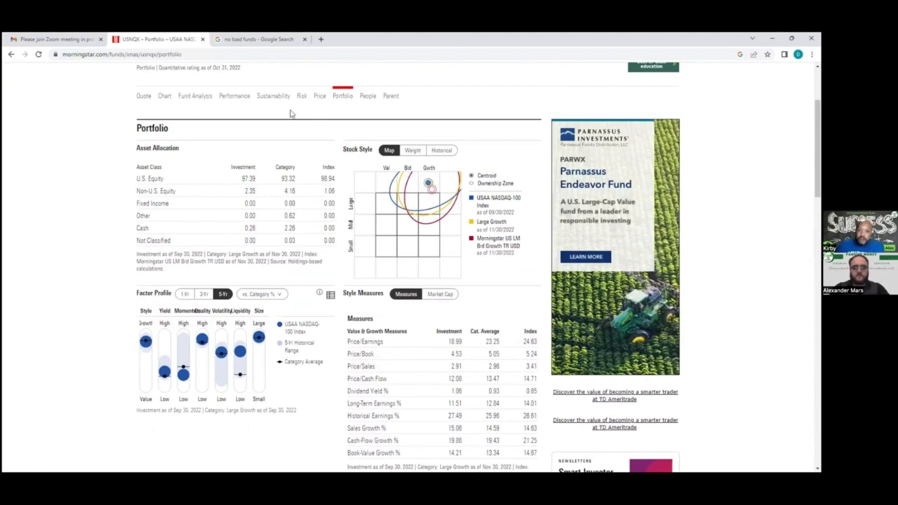
mouse_move(163, 175)
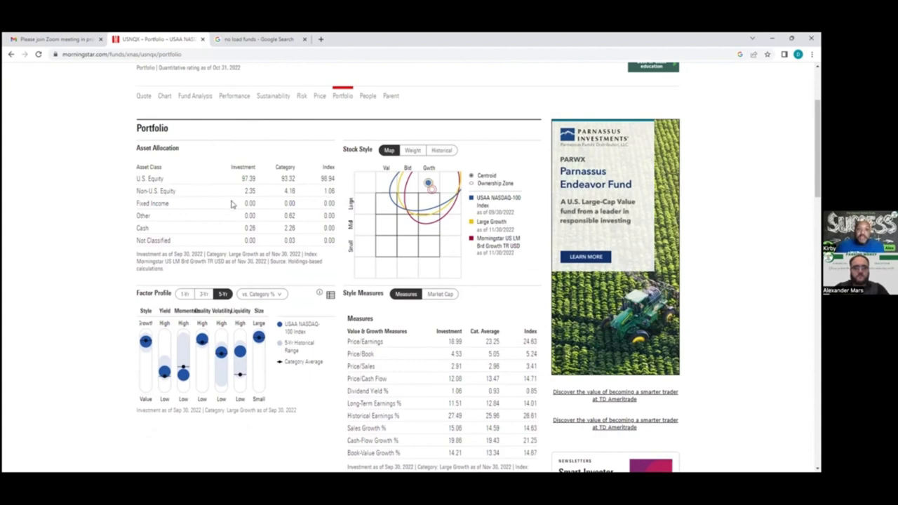
mouse_move(207, 188)
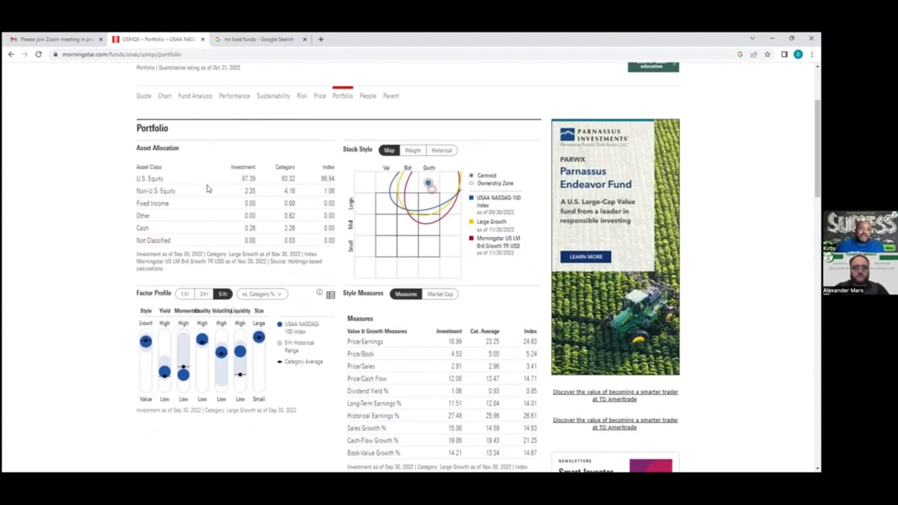
mouse_move(320, 193)
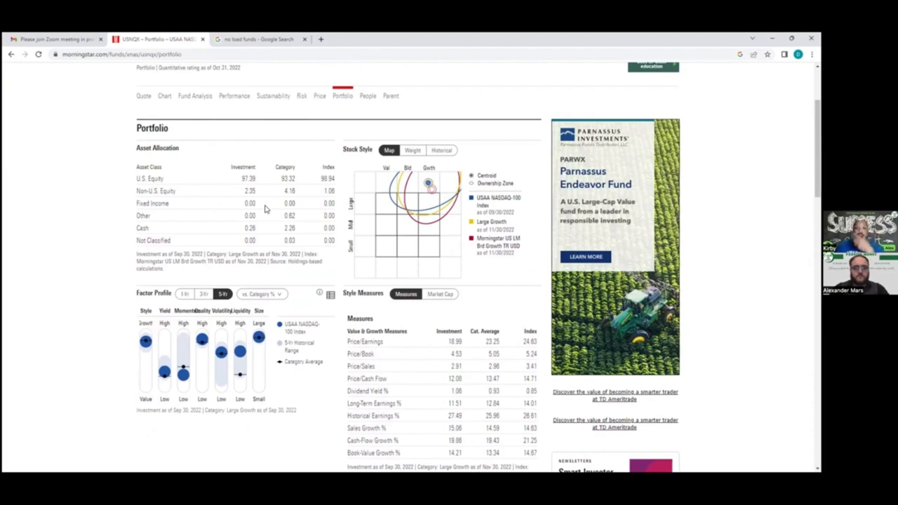
mouse_move(266, 200)
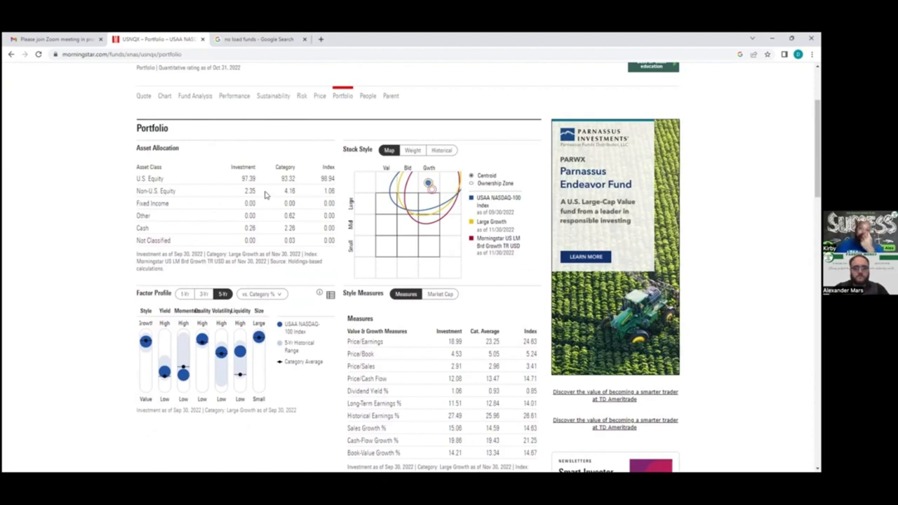
mouse_move(167, 178)
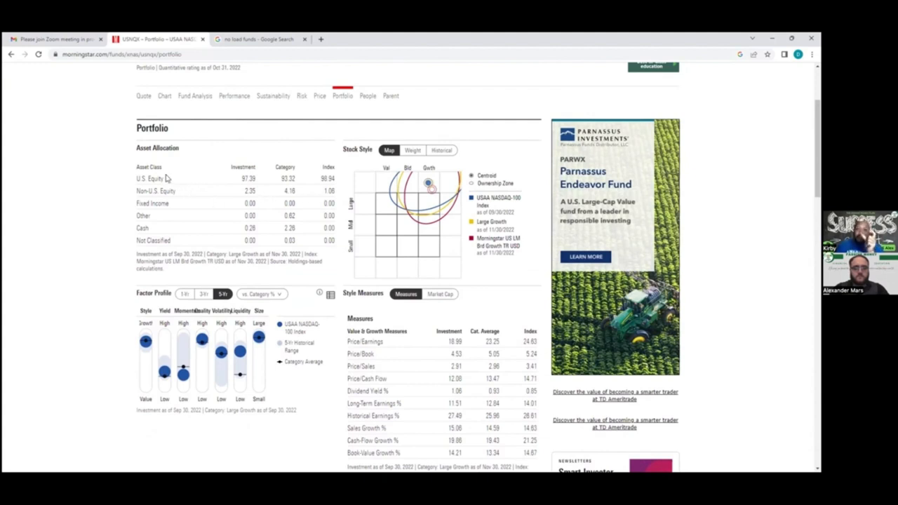
mouse_move(195, 226)
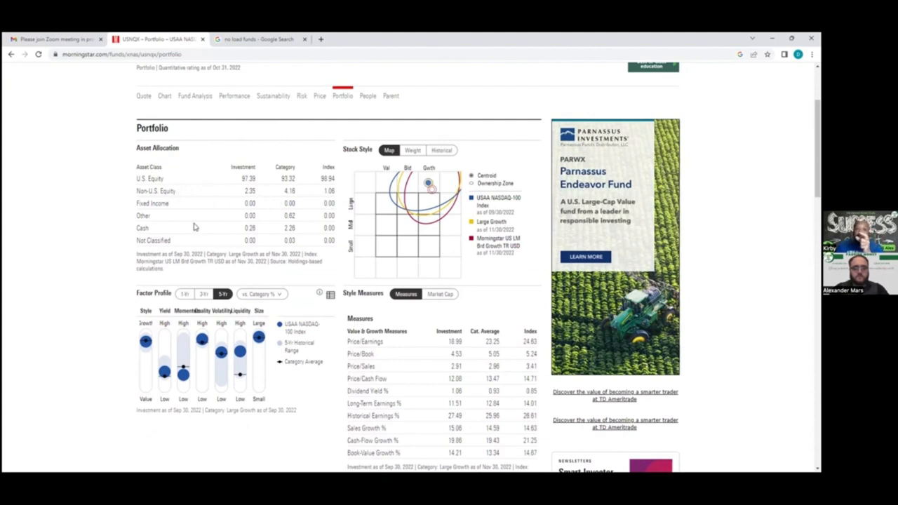
mouse_move(254, 224)
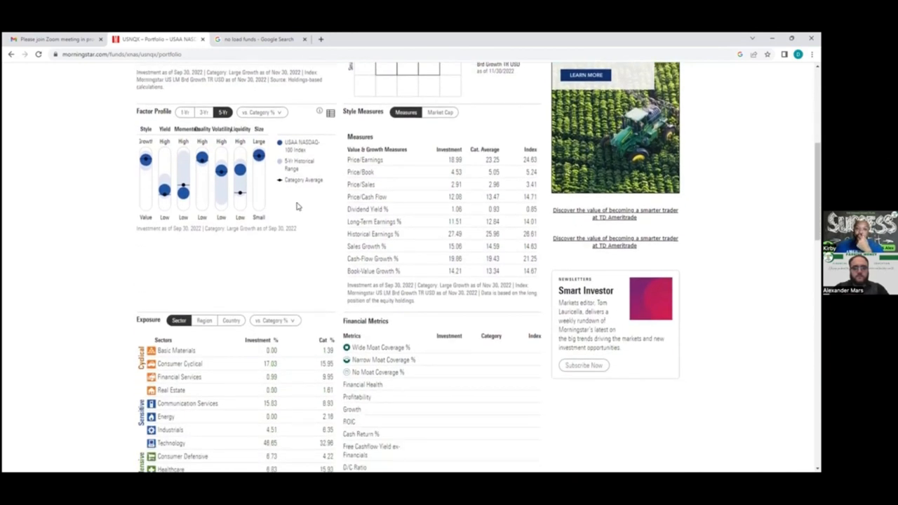
Step: Scroll down to the sector exposure table and holdings summary led by Apple
scroll(down, 3)
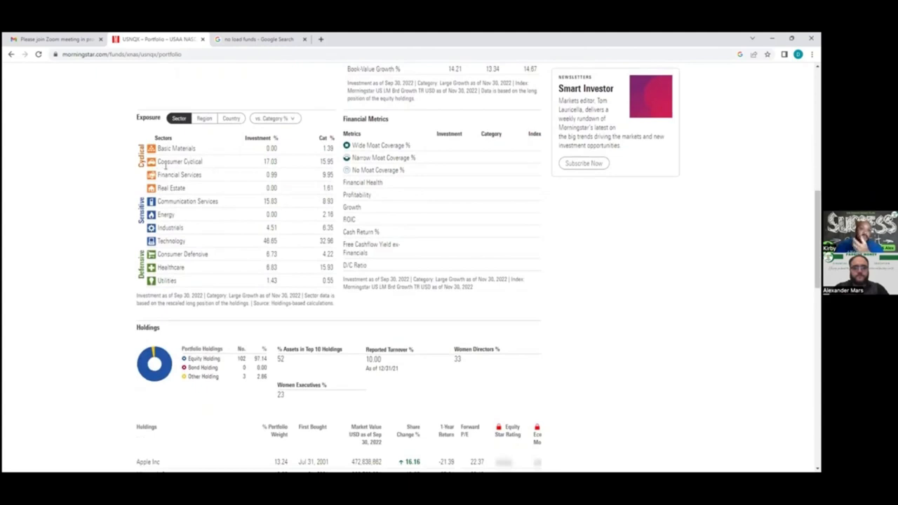
mouse_move(198, 183)
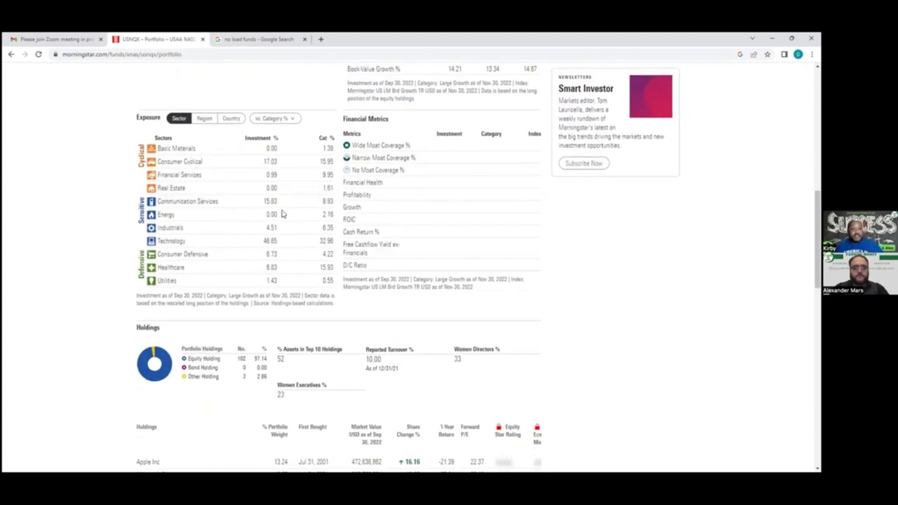
mouse_move(211, 218)
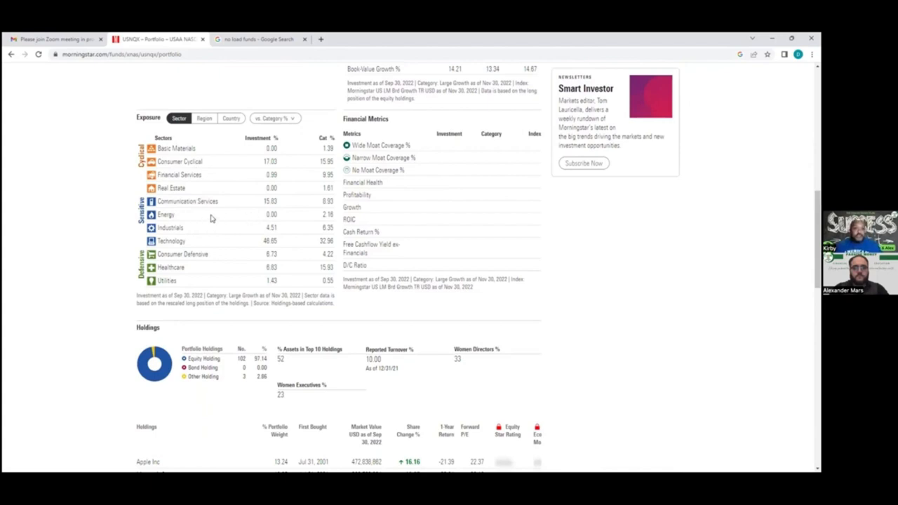
mouse_move(274, 211)
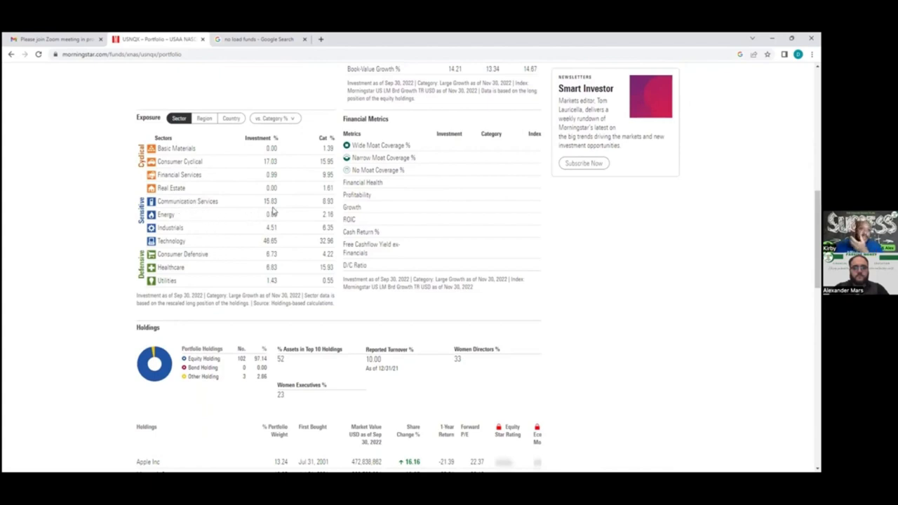
mouse_move(185, 226)
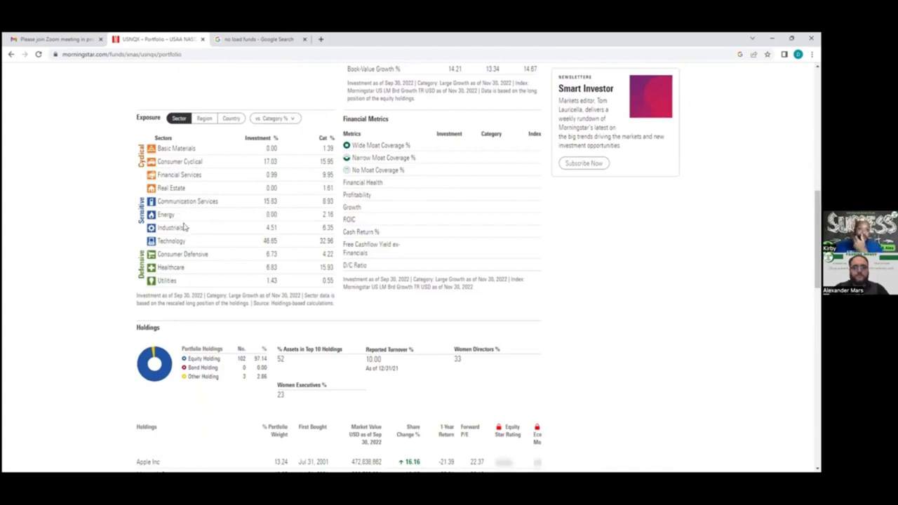
mouse_move(203, 226)
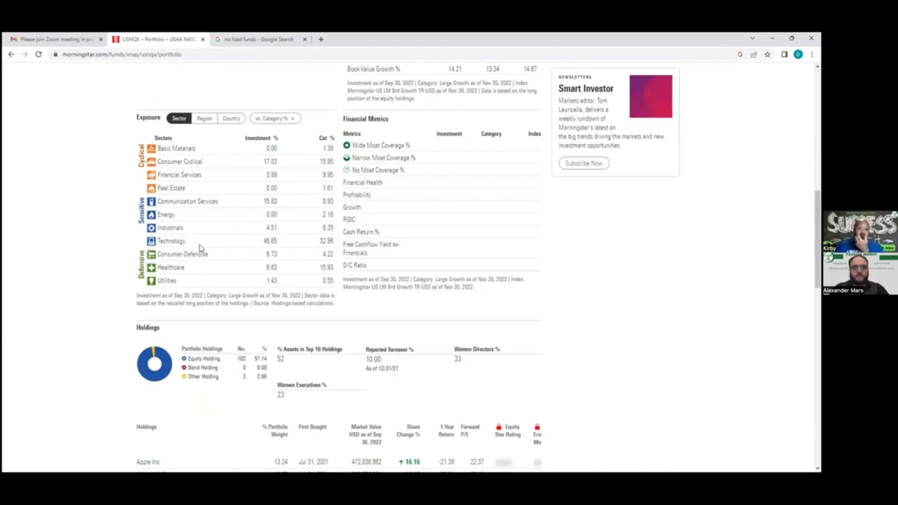
mouse_move(208, 251)
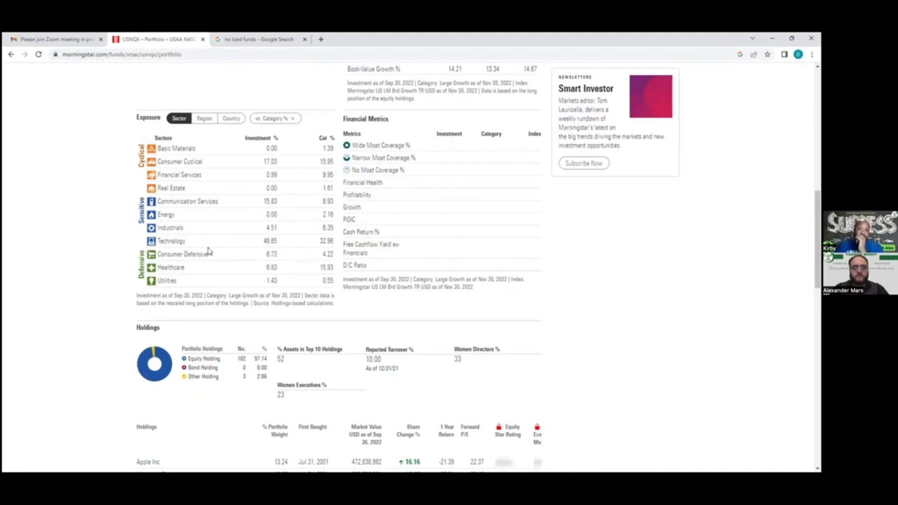
mouse_move(163, 257)
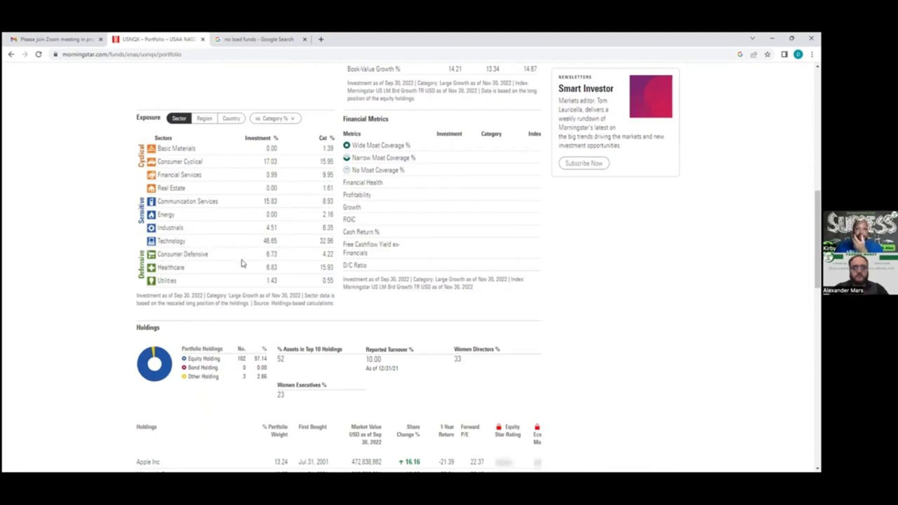
mouse_move(256, 278)
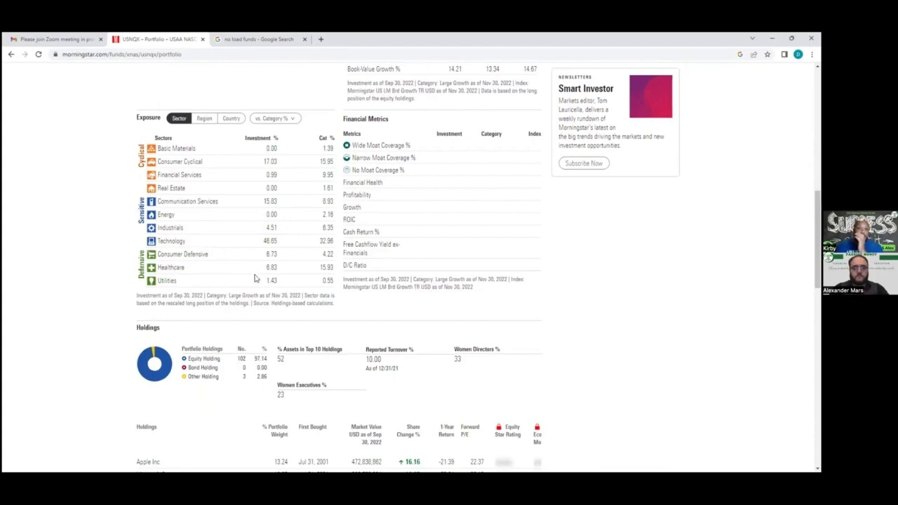
scroll(down, 3)
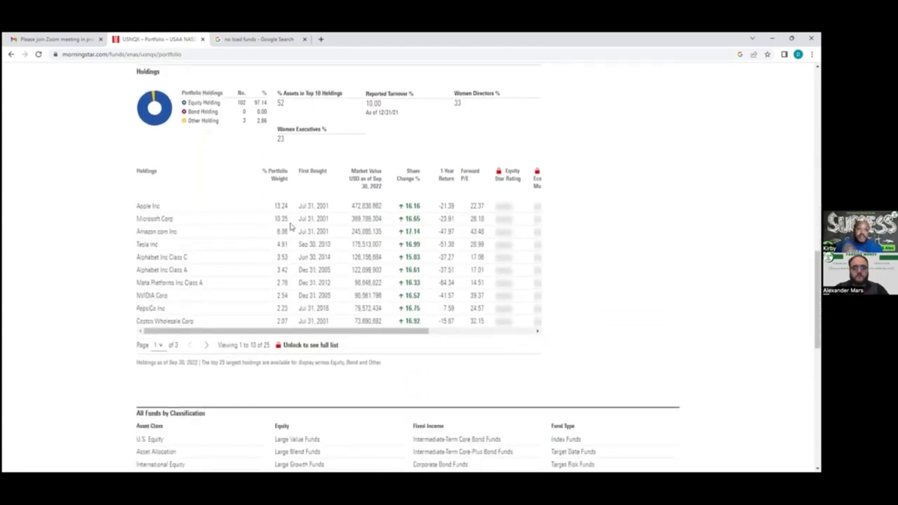
mouse_move(157, 181)
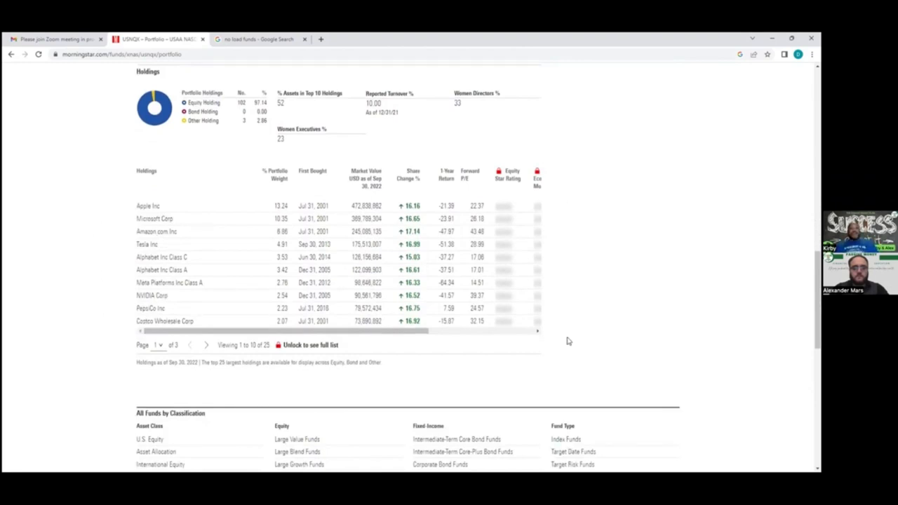
mouse_move(540, 281)
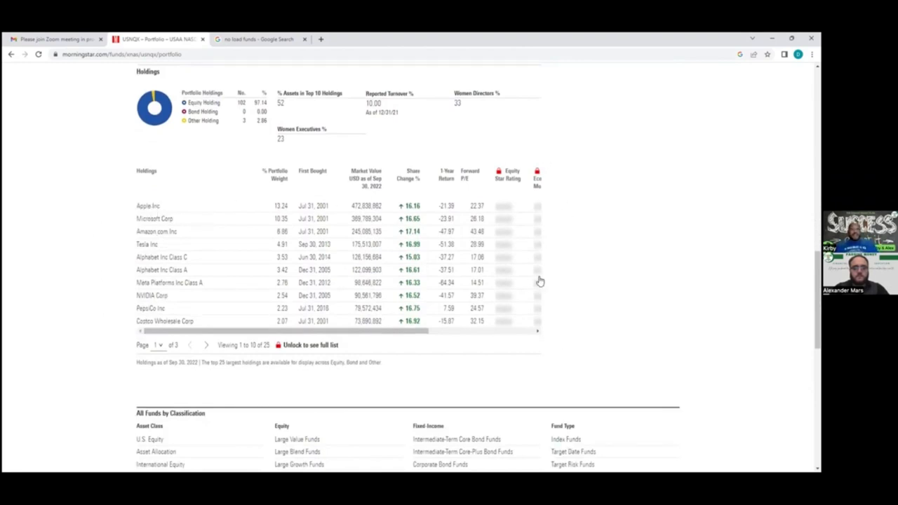
mouse_move(305, 228)
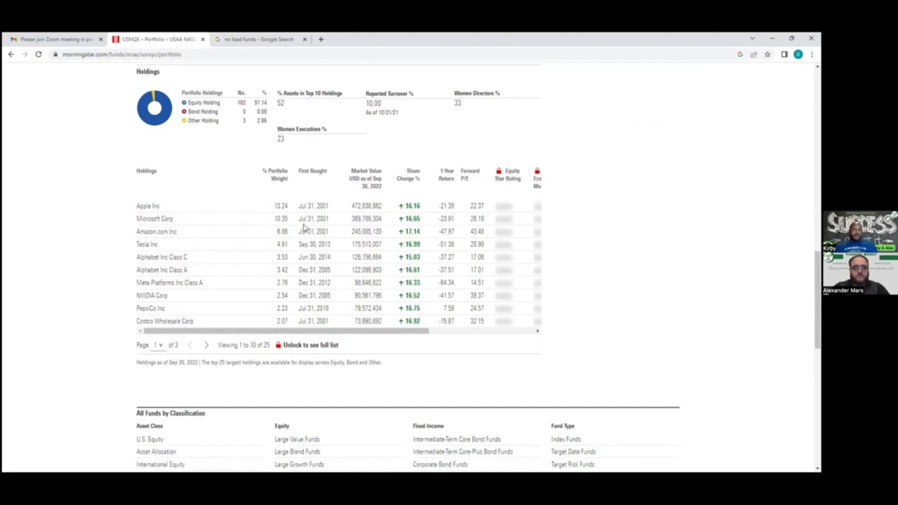
mouse_move(133, 205)
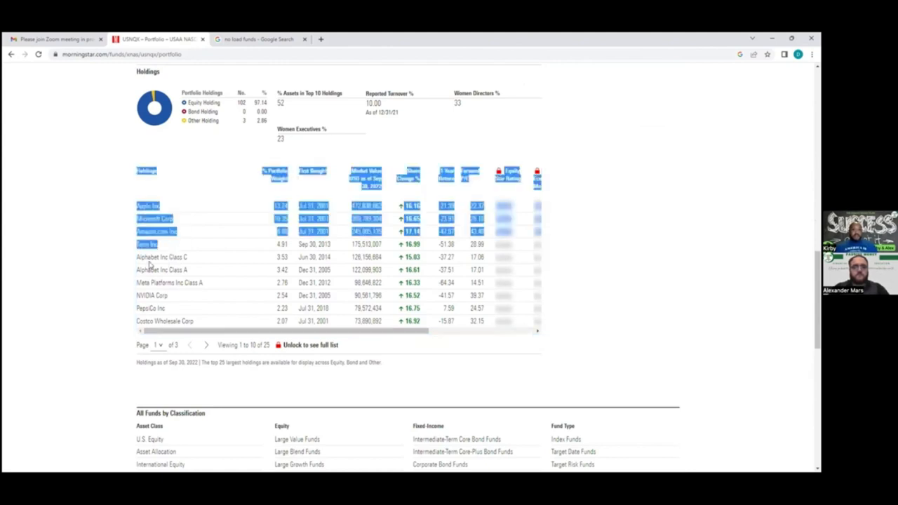
mouse_move(181, 263)
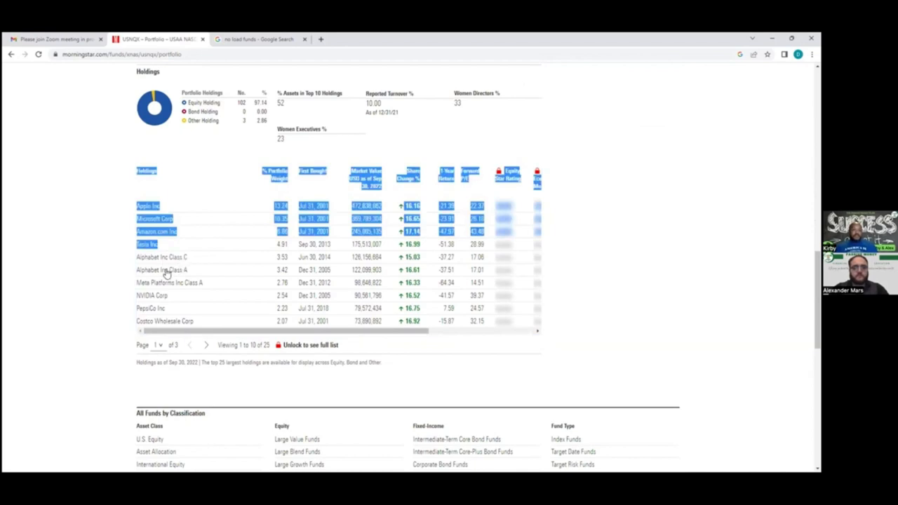
mouse_move(200, 293)
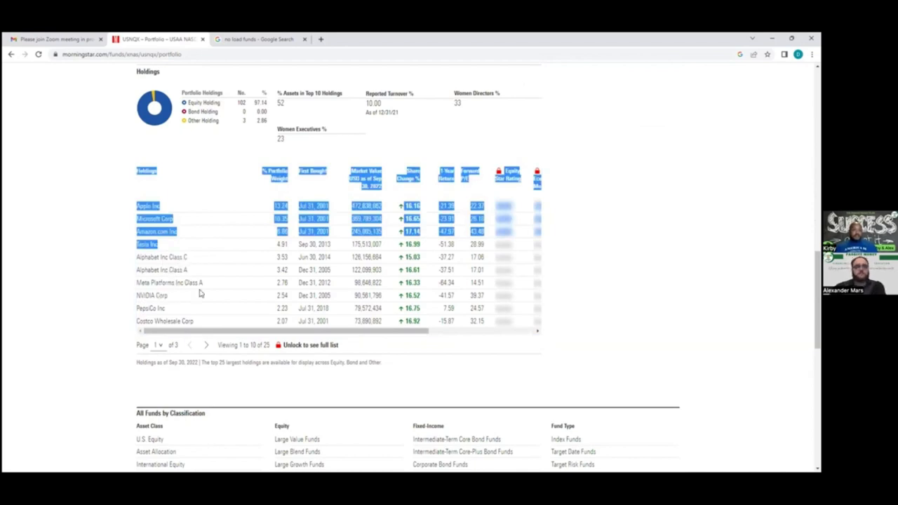
mouse_move(173, 303)
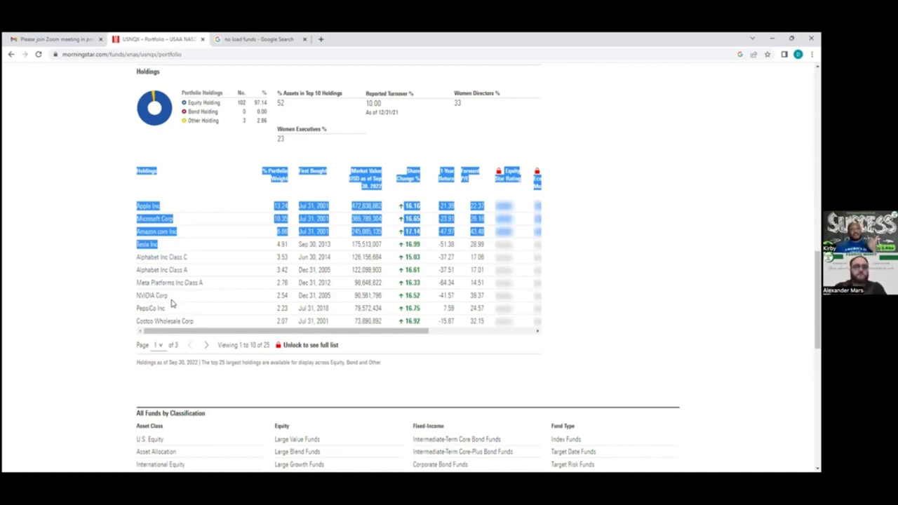
mouse_move(158, 312)
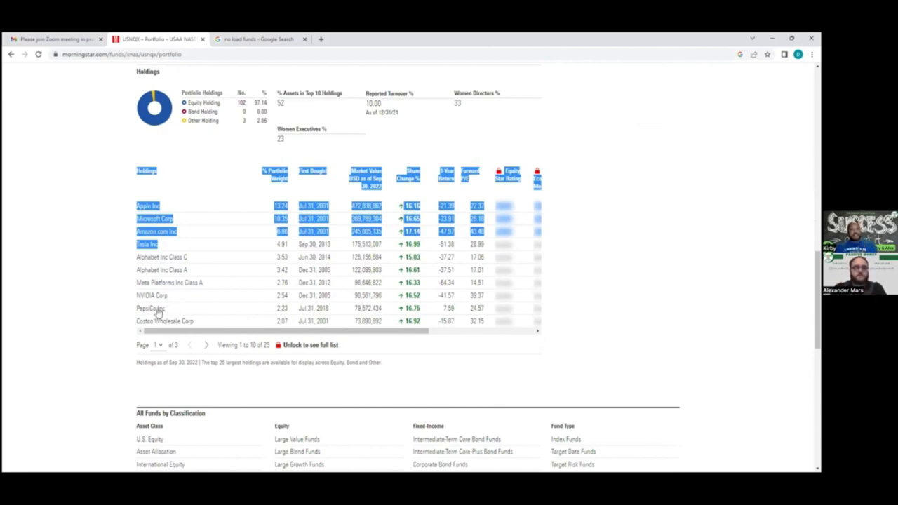
mouse_move(221, 312)
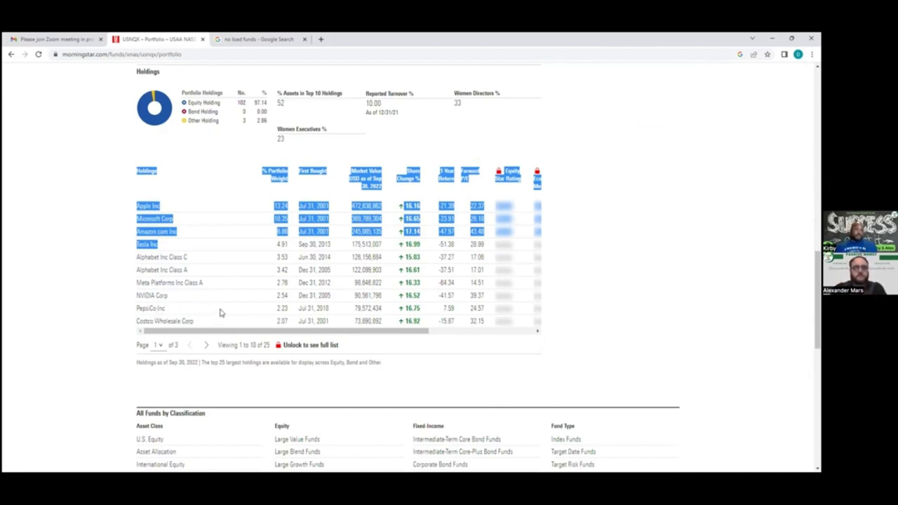
mouse_move(182, 340)
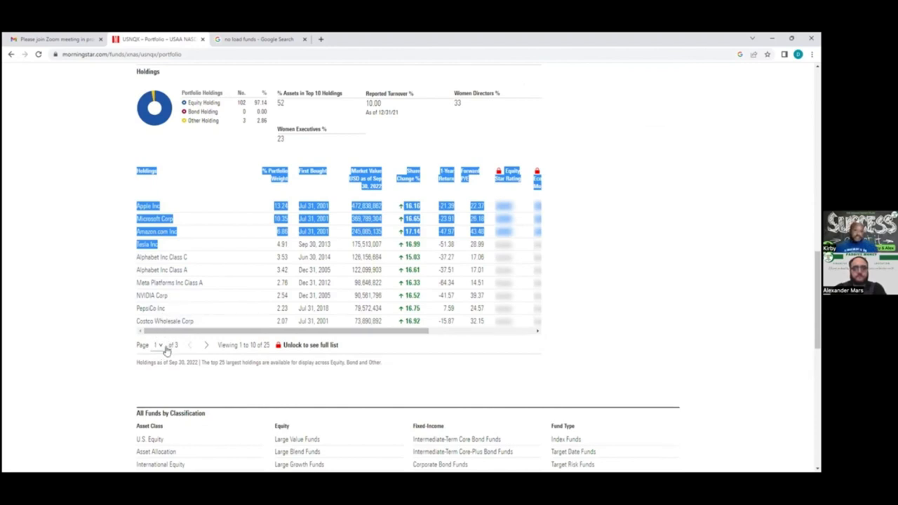
Step: Select page 2 of the Holdings table to show Broadcom through Intuit
click(159, 344)
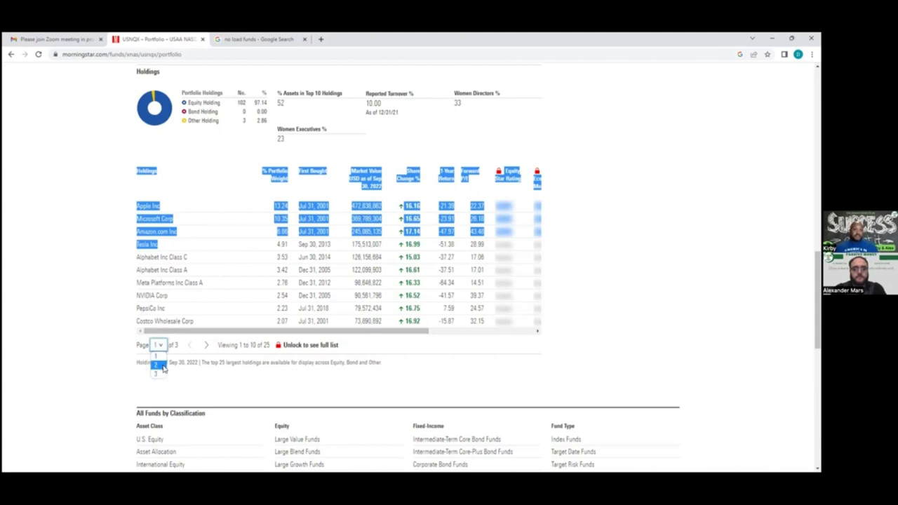
click(155, 364)
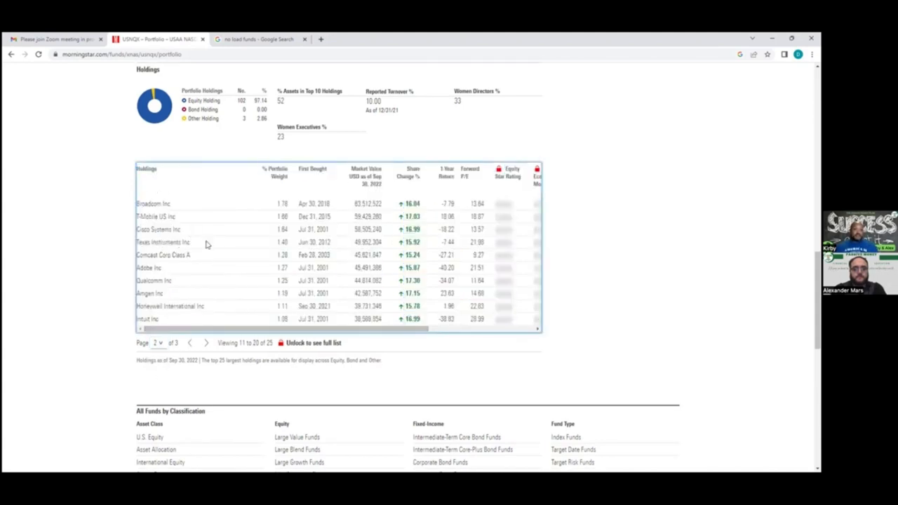
mouse_move(193, 261)
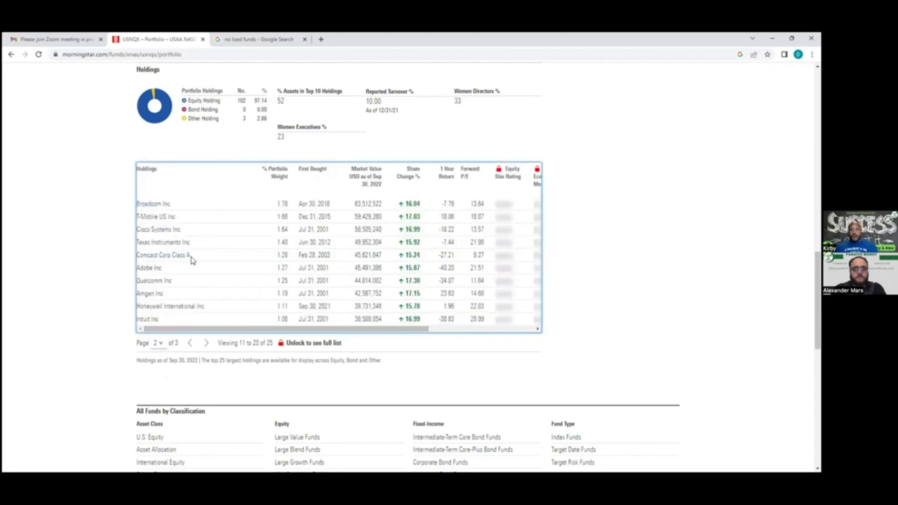
mouse_move(172, 281)
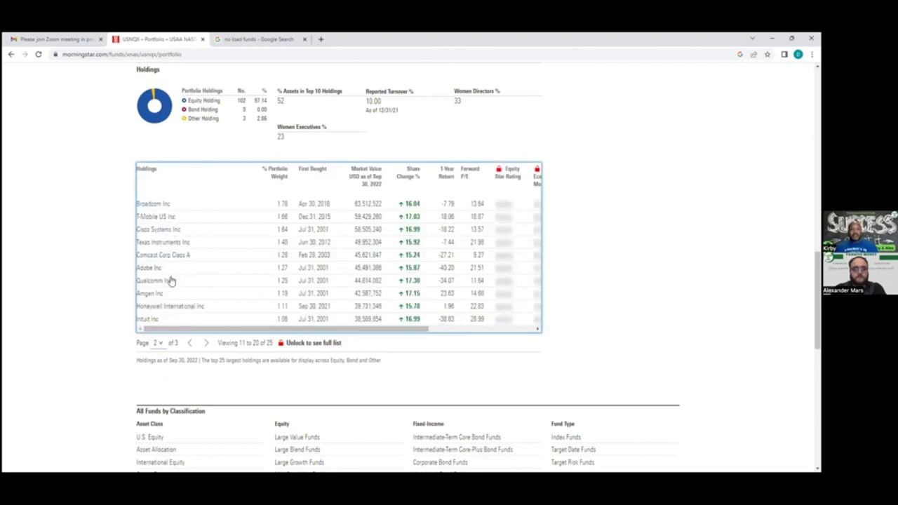
mouse_move(182, 304)
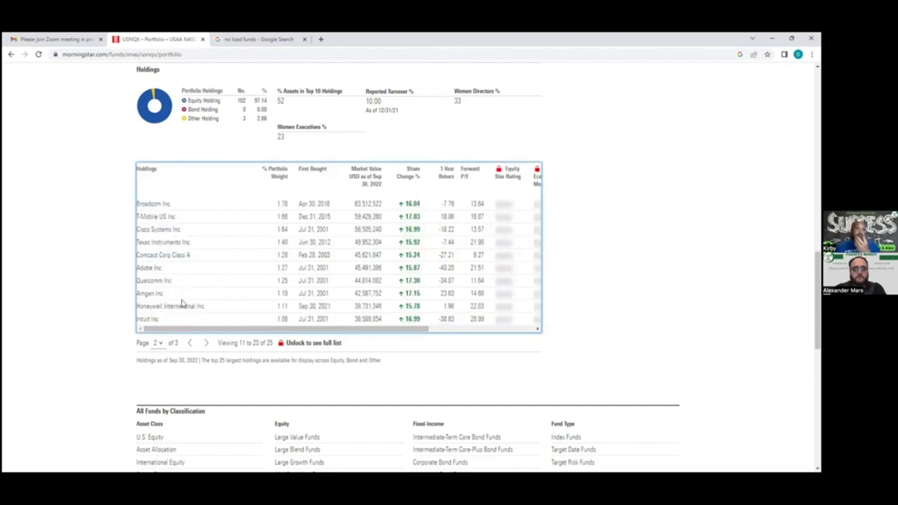
mouse_move(213, 265)
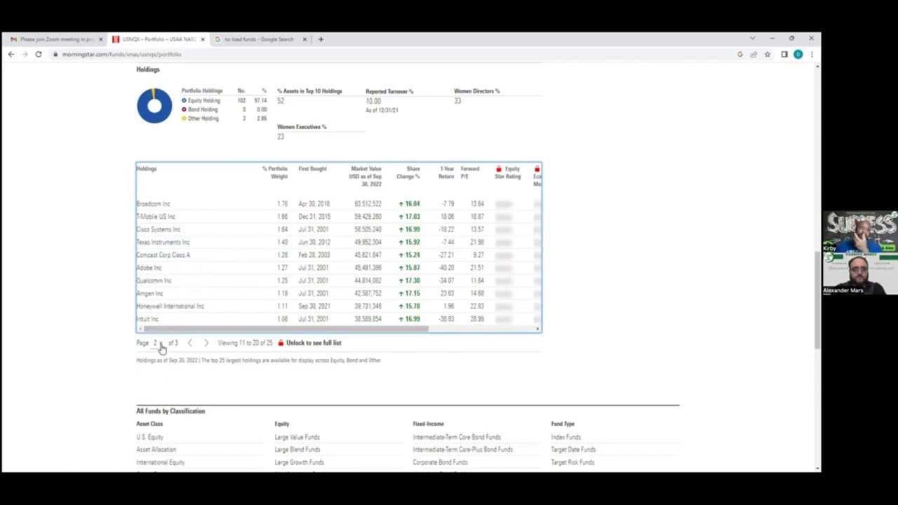
Step: Select page 3 of the Holdings table to show Intel through Starbucks
click(158, 342)
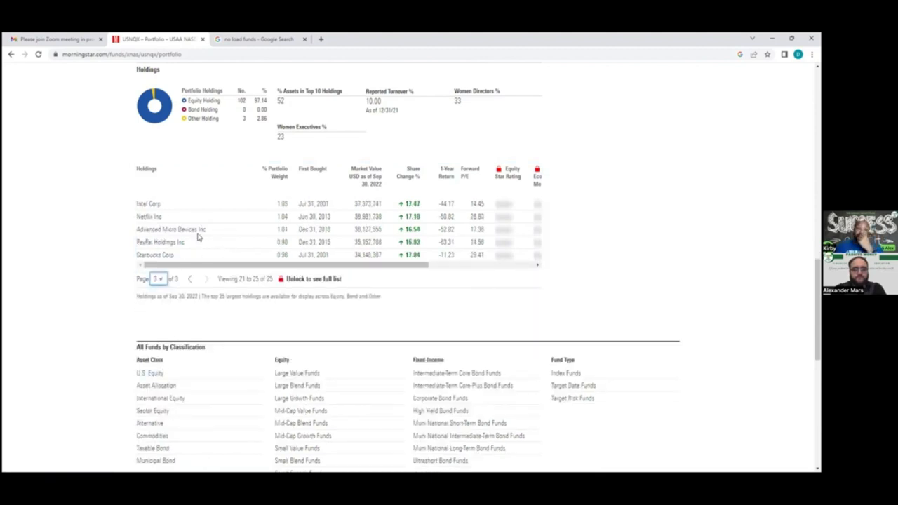
mouse_move(168, 203)
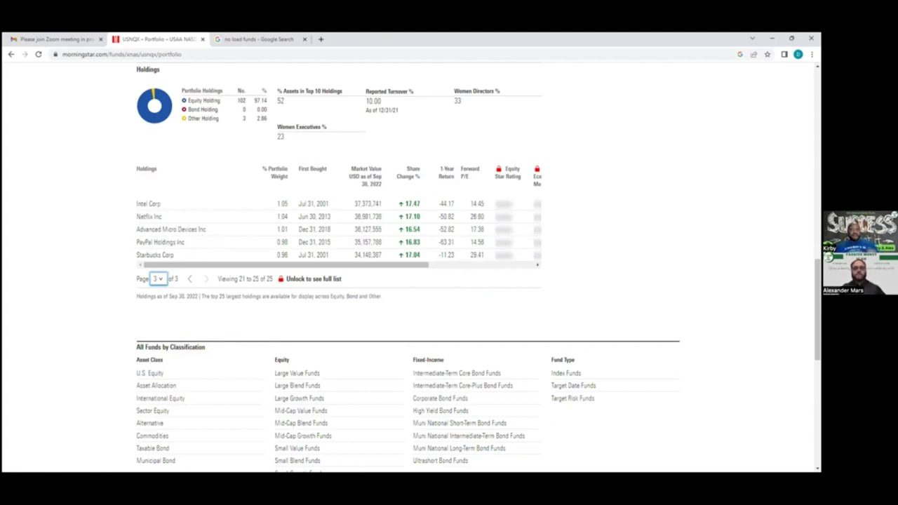
mouse_move(403, 81)
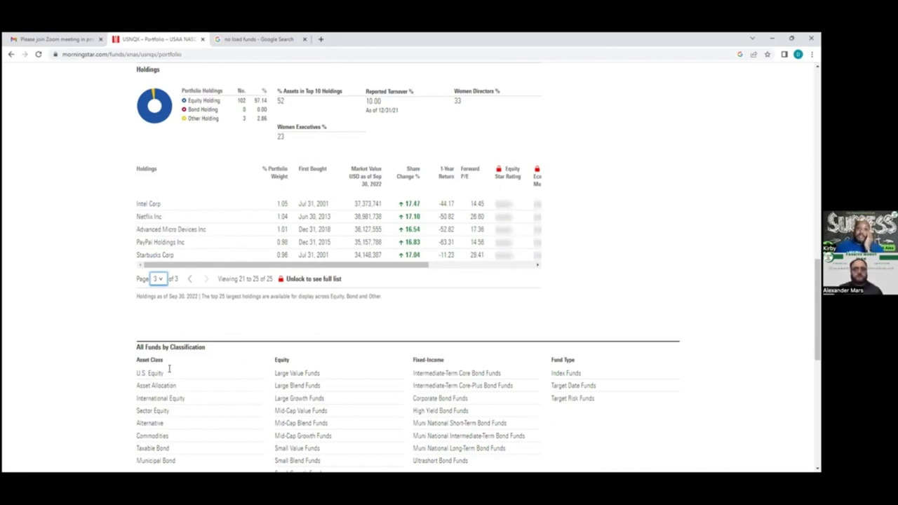
mouse_move(174, 158)
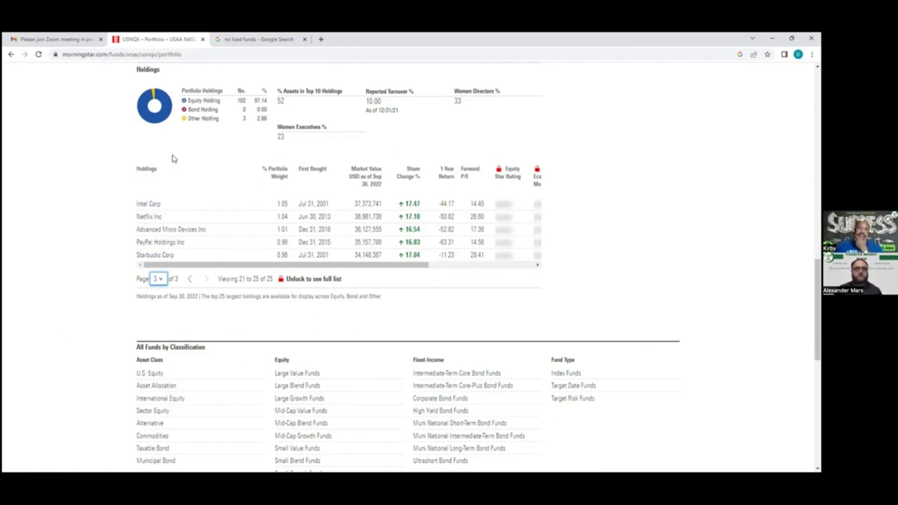
mouse_move(561, 251)
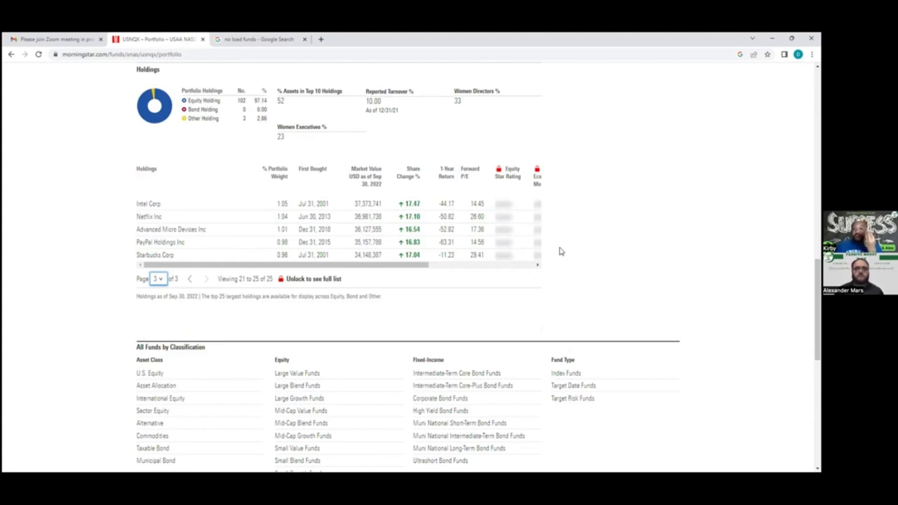